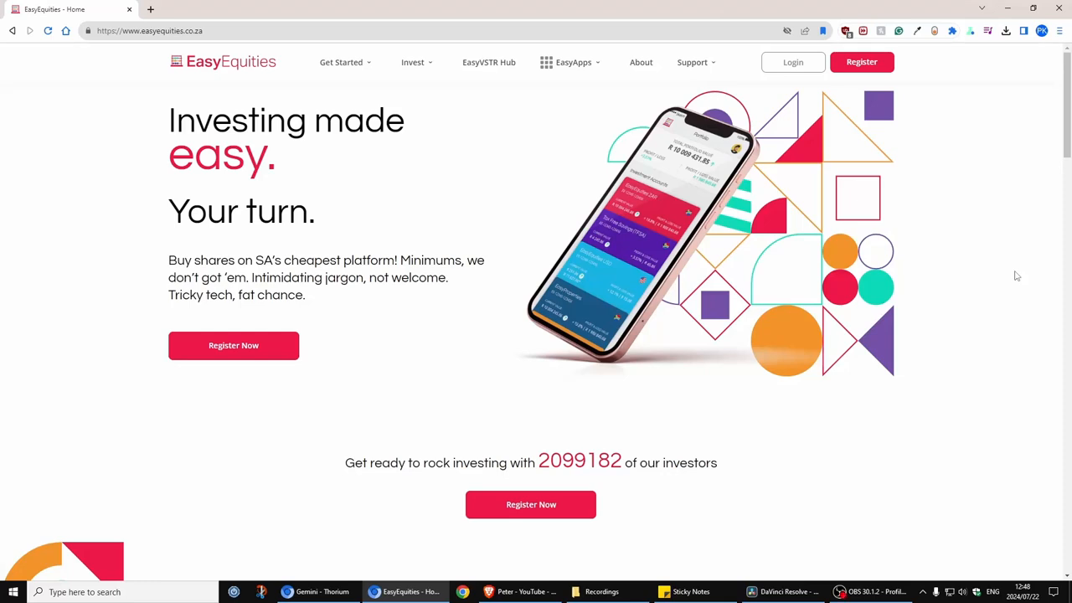
{"action": "mouse_move", "coordinate": [441, 196]}
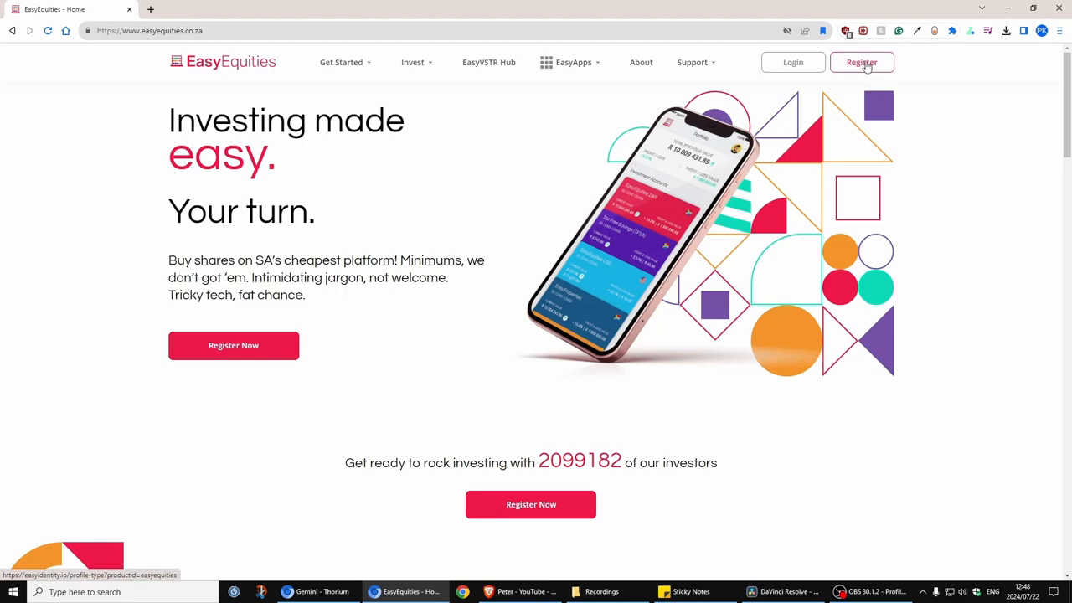
Start registration, dismiss the welcome slideshow and choose 'For Individuals, 18+ years'.
{"action": "left_click", "coordinate": [861, 62]}
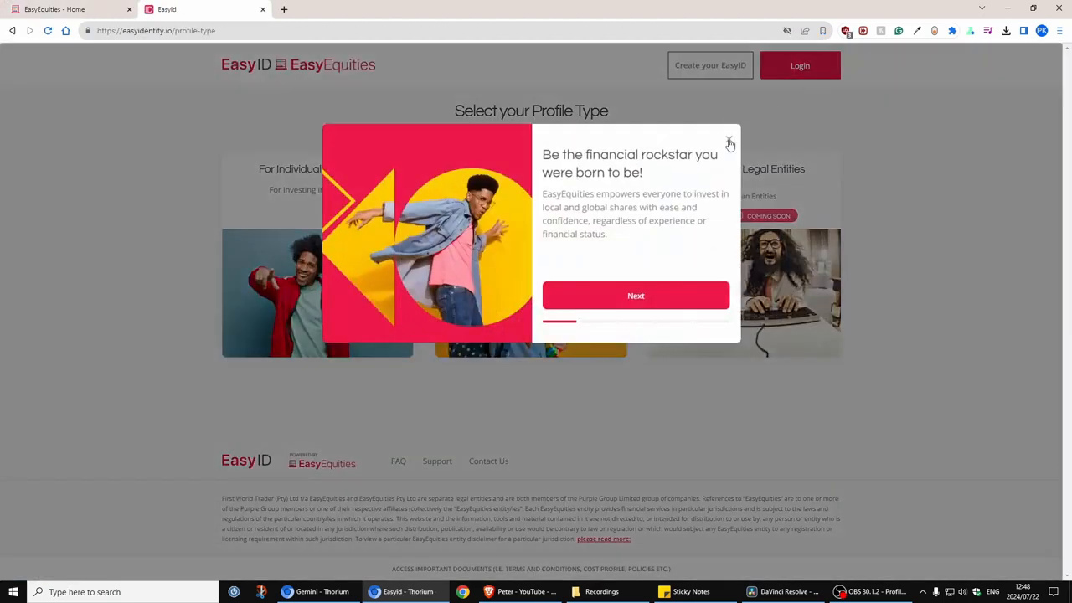
{"action": "left_click", "coordinate": [730, 140]}
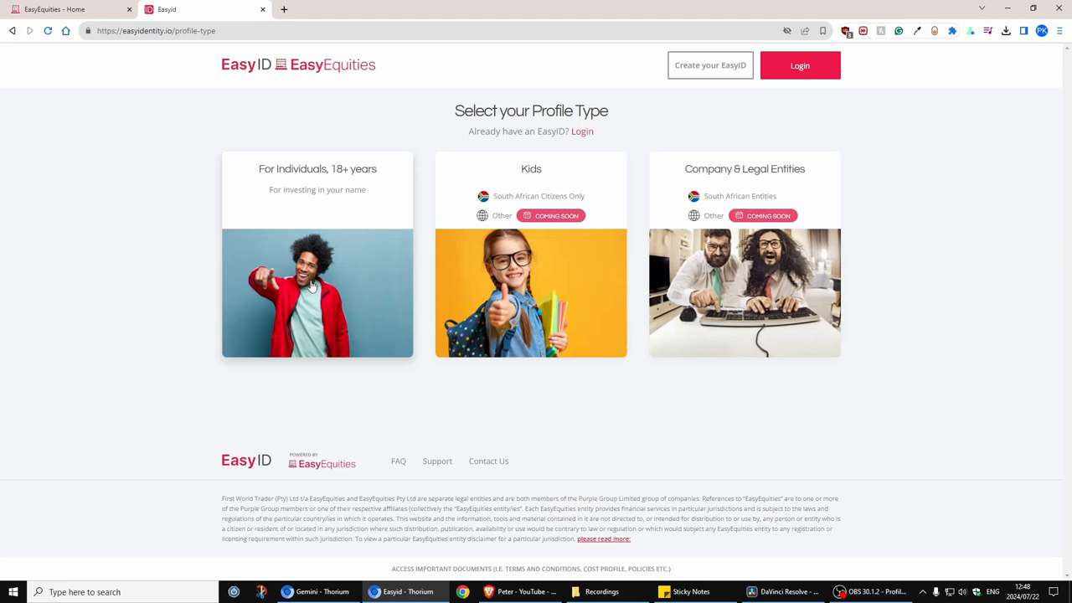
{"action": "left_click", "coordinate": [317, 293]}
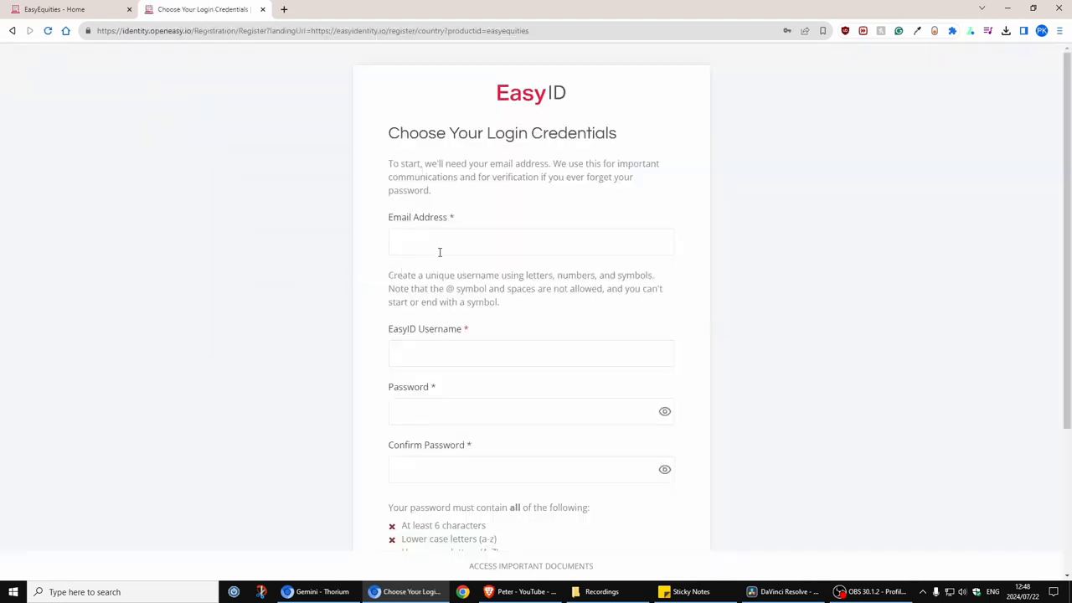
Enter the email address, EasyID username and password, then sign in.
{"action": "left_click", "coordinate": [531, 241]}
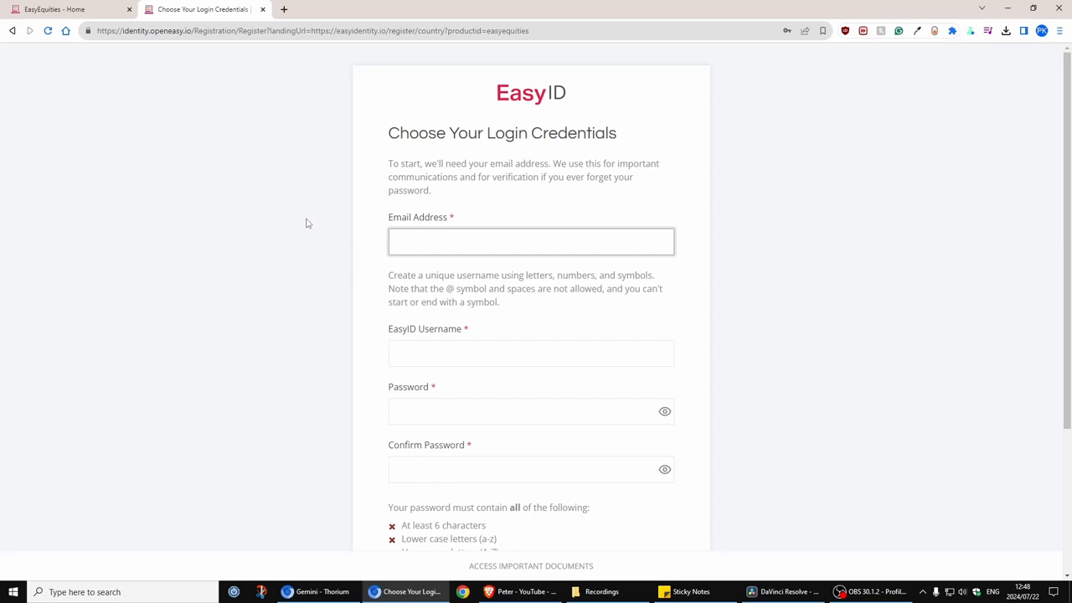
{"action": "left_click", "coordinate": [531, 241]}
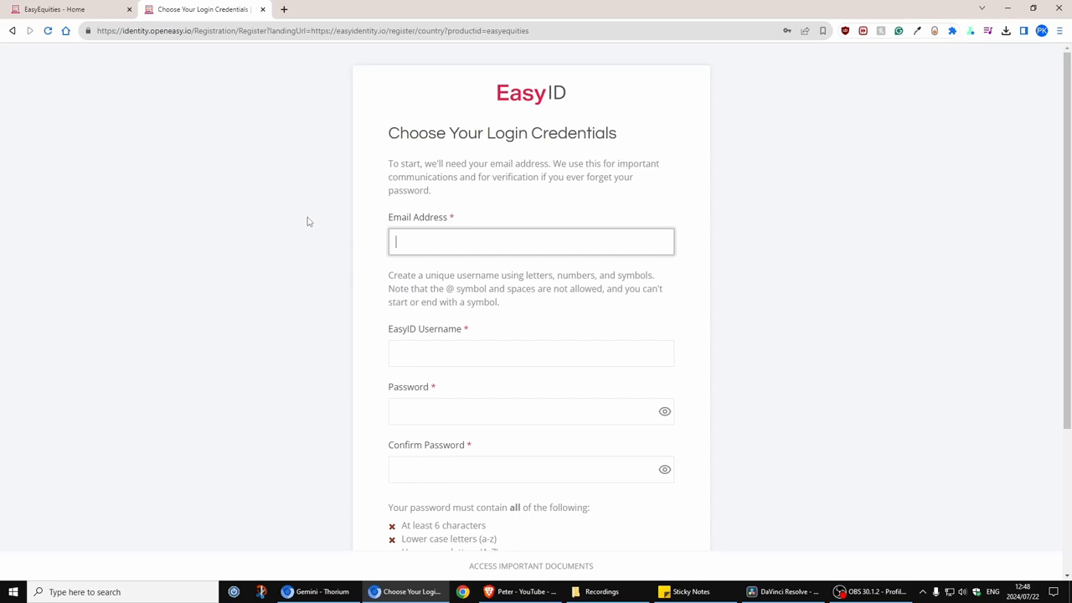
{"action": "left_click", "coordinate": [531, 353]}
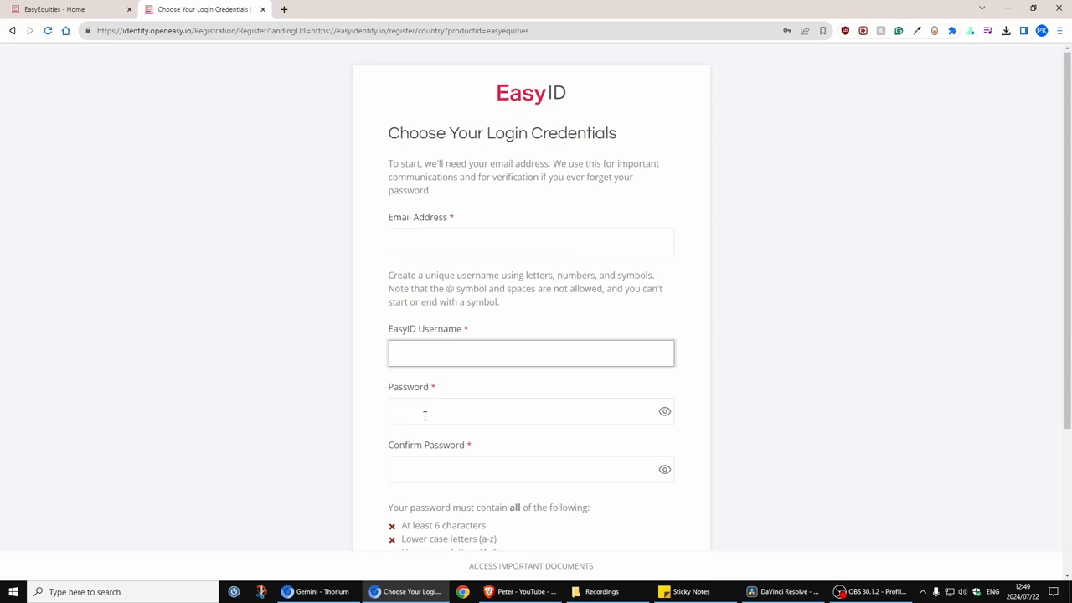
{"action": "scroll", "scroll_direction": "down", "scroll_amount": 3}
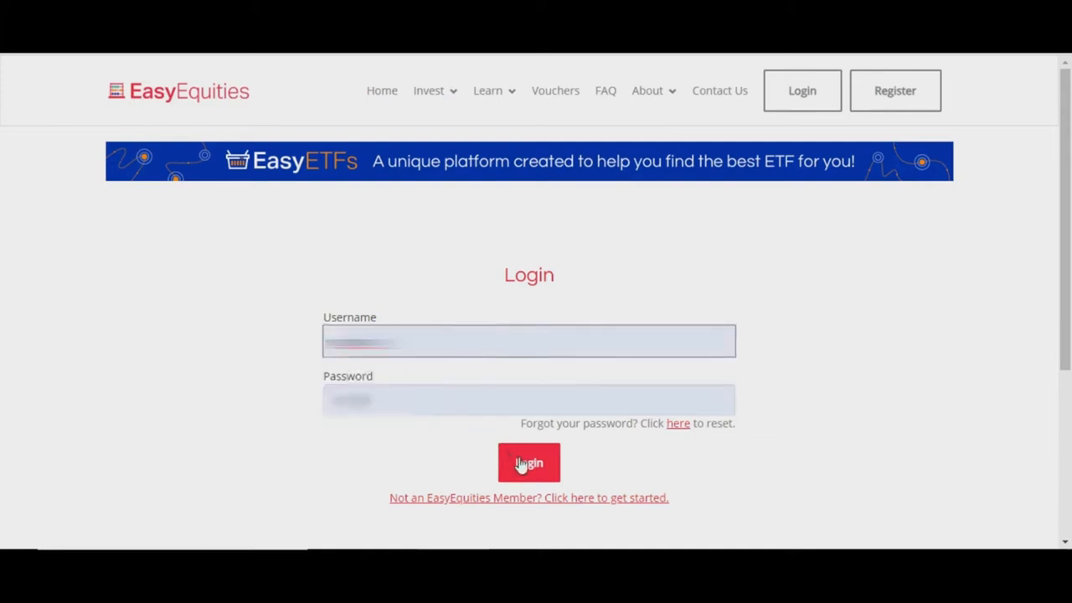
{"action": "left_click", "coordinate": [528, 463]}
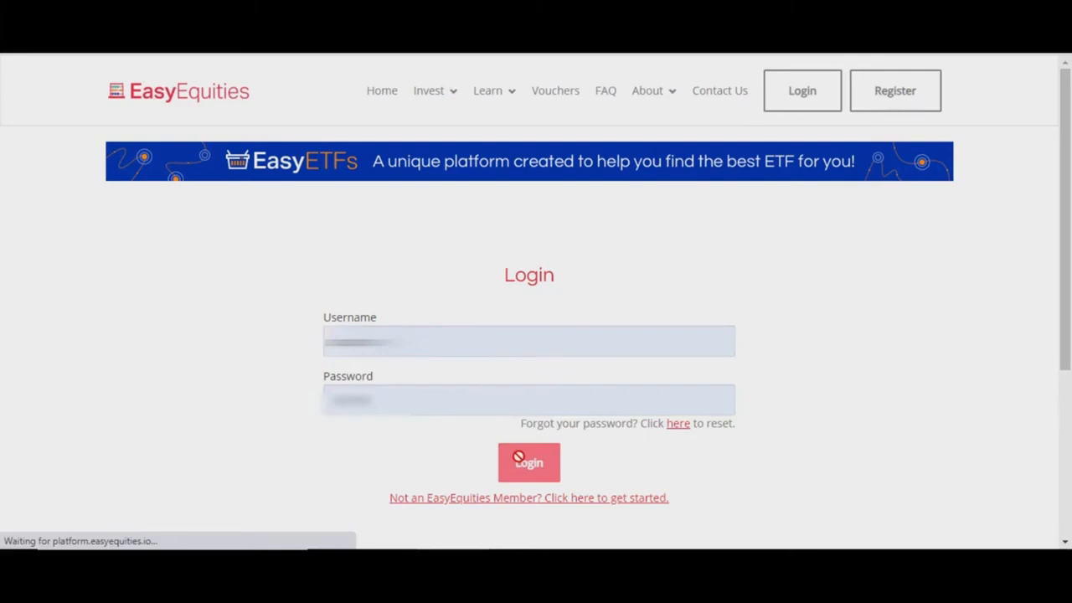
{"action": "left_click", "coordinate": [528, 462]}
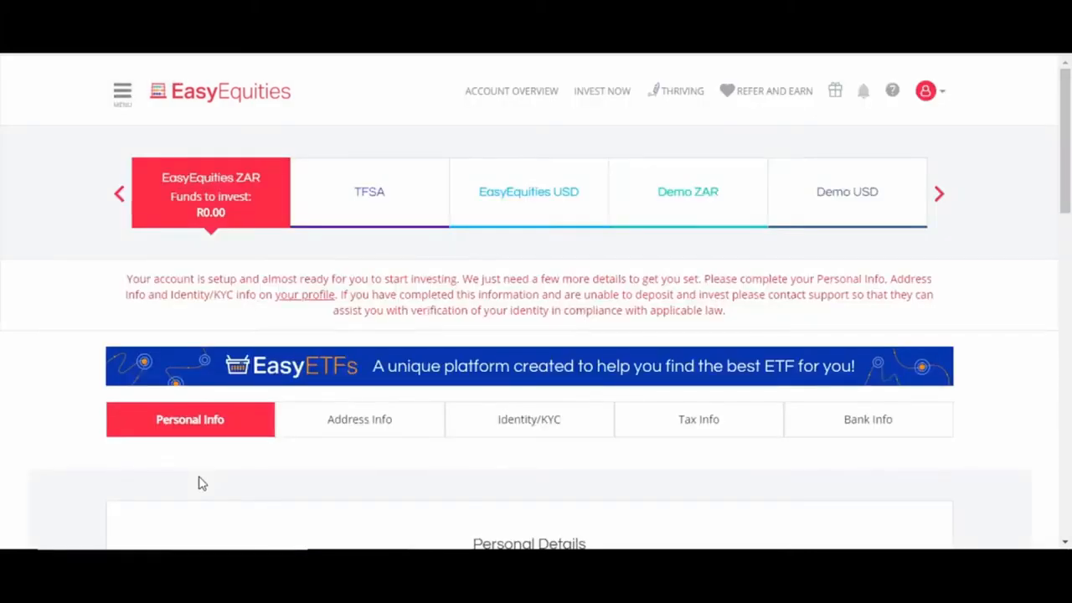
{"action": "mouse_move", "coordinate": [547, 313]}
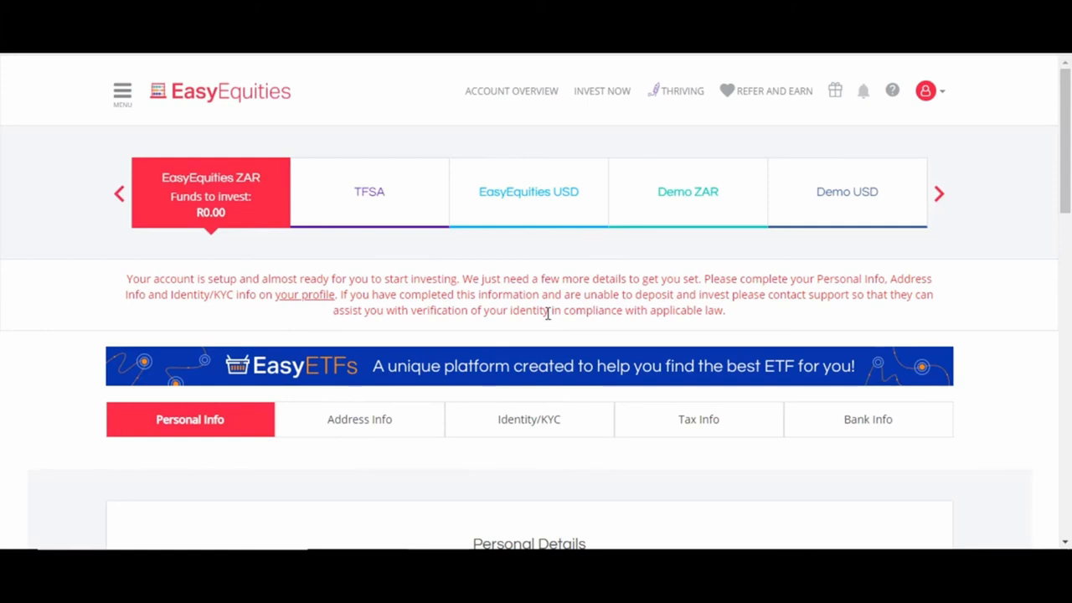
{"action": "mouse_move", "coordinate": [440, 327]}
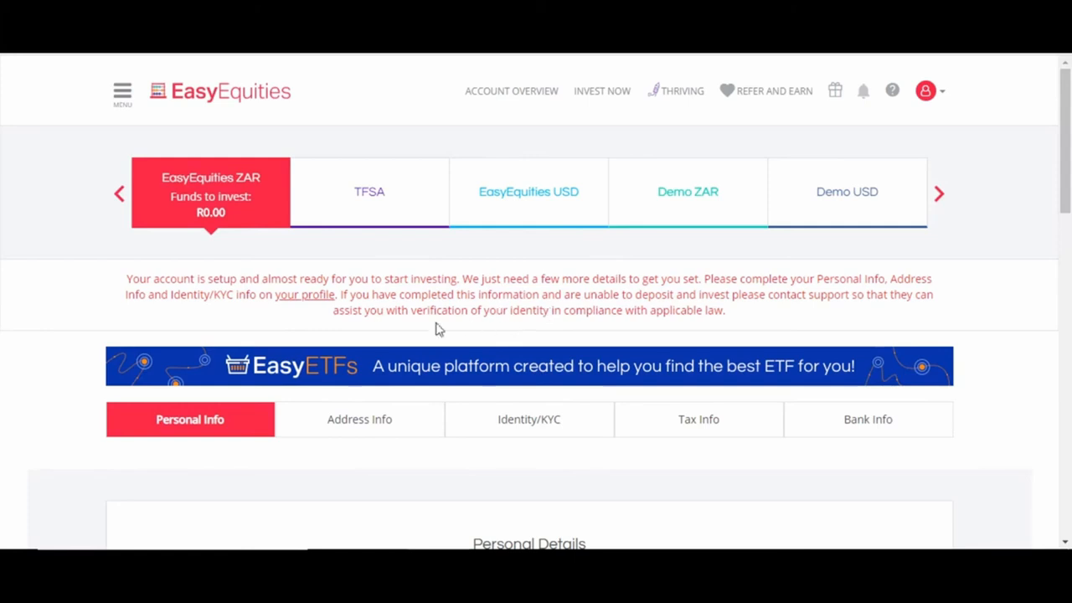
Review the Personal Details form on the Personal Info tab and save it.
{"action": "scroll", "scroll_direction": "down", "scroll_amount": 3}
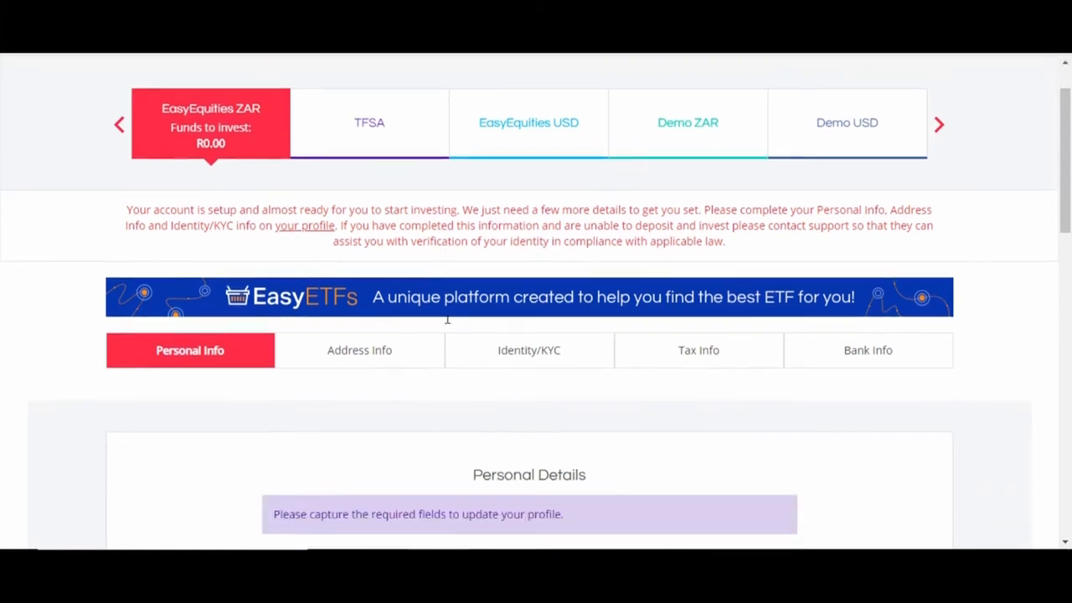
{"action": "scroll", "scroll_direction": "down", "scroll_amount": 3}
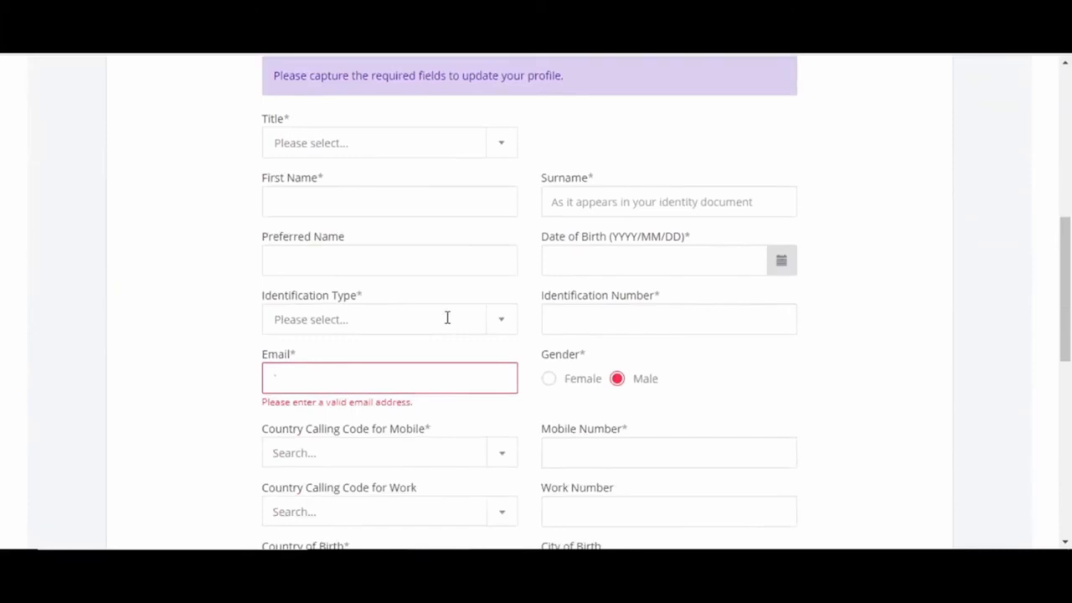
{"action": "scroll", "scroll_direction": "up", "scroll_amount": 3}
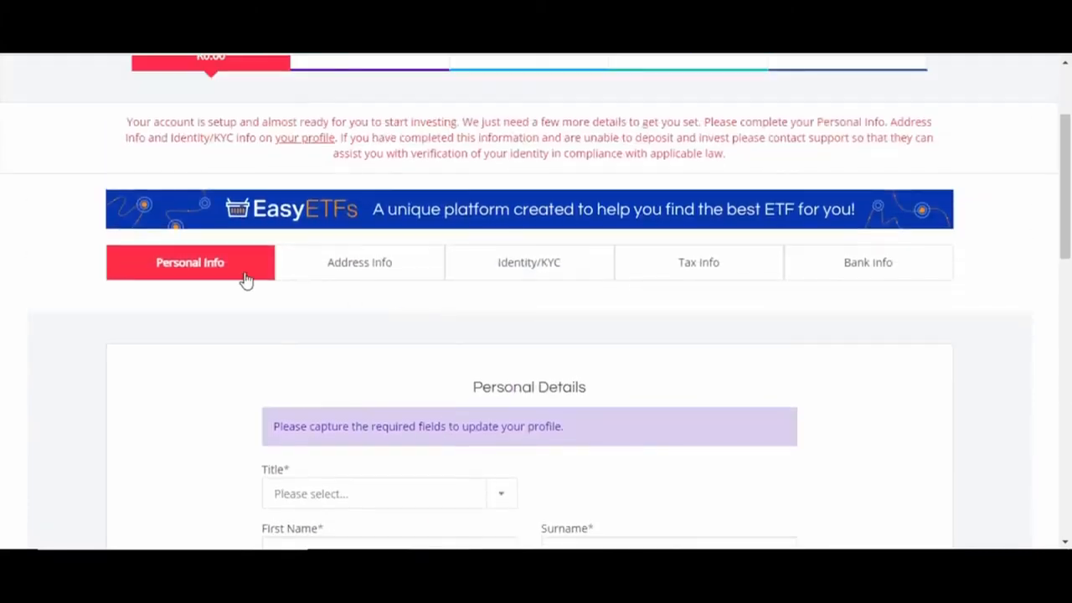
{"action": "scroll", "scroll_direction": "down", "scroll_amount": 3}
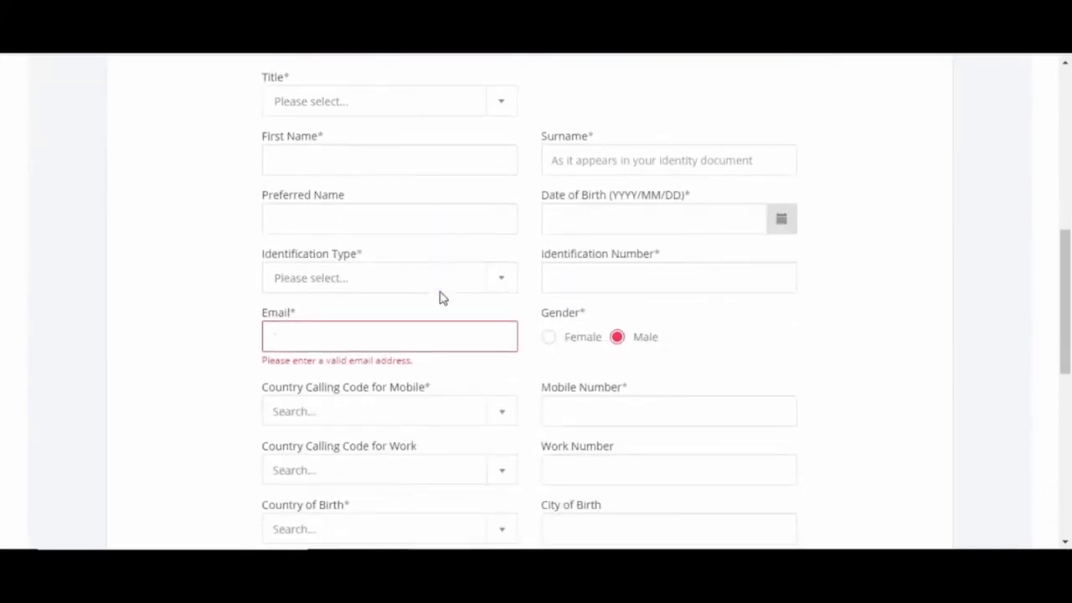
{"action": "scroll", "scroll_direction": "up", "scroll_amount": 3}
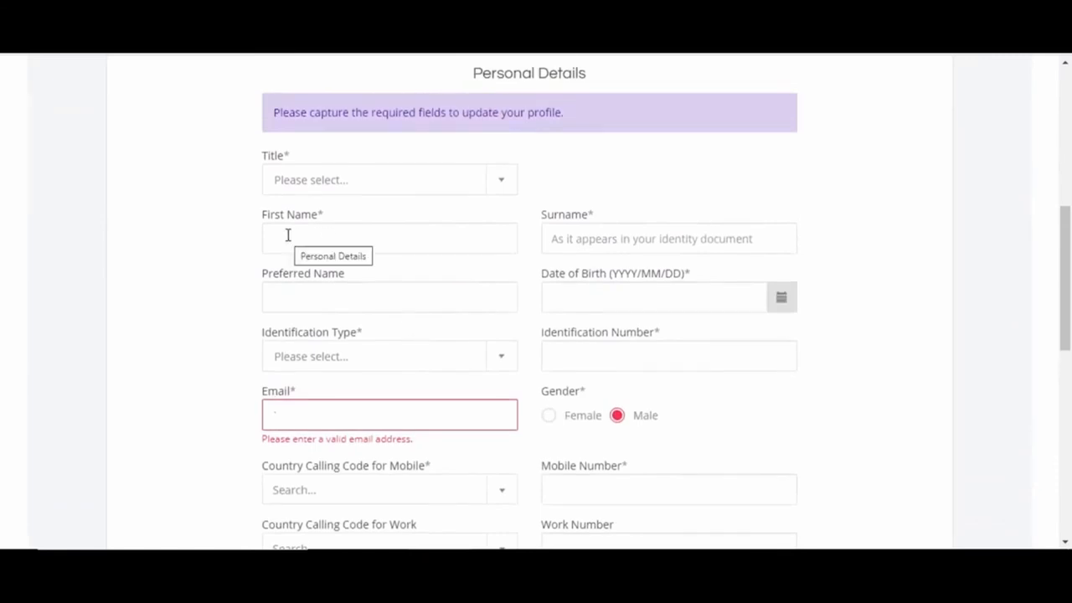
{"action": "mouse_move", "coordinate": [542, 235]}
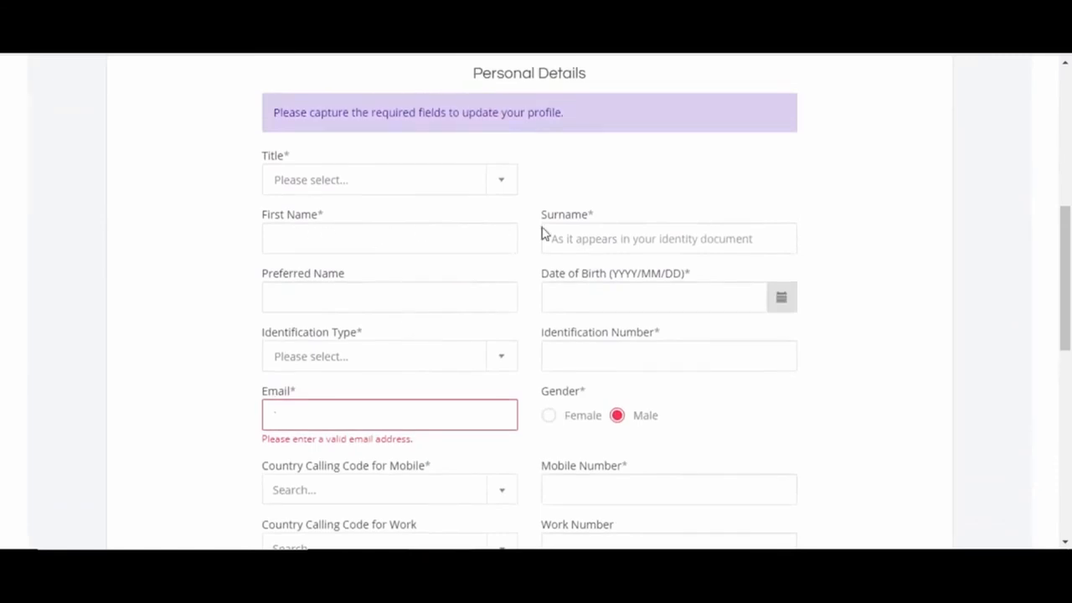
{"action": "scroll", "scroll_direction": "down", "scroll_amount": 3}
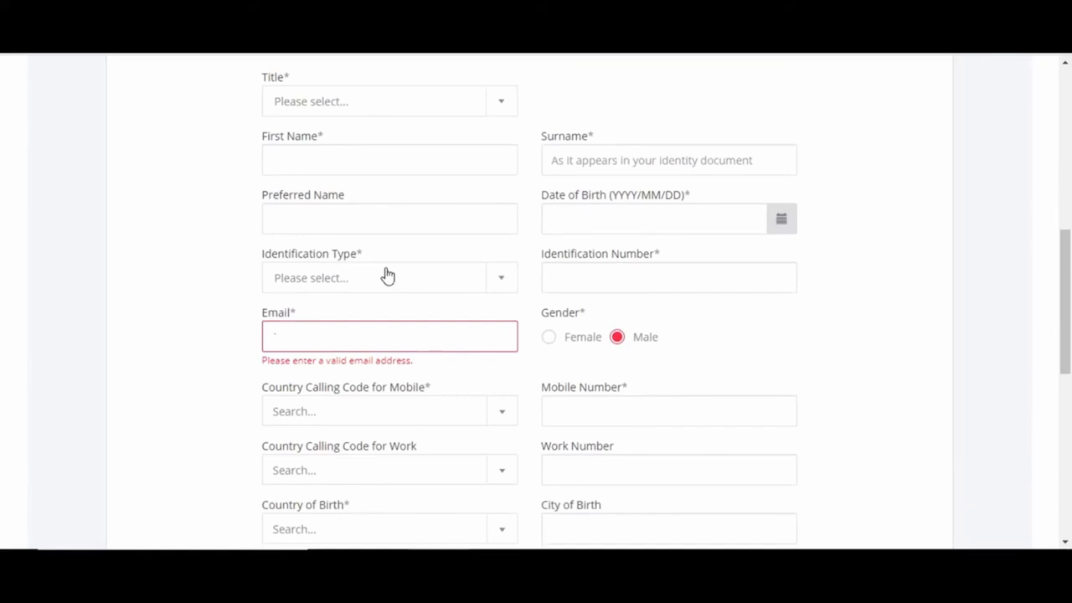
{"action": "scroll", "scroll_direction": "down", "scroll_amount": 3}
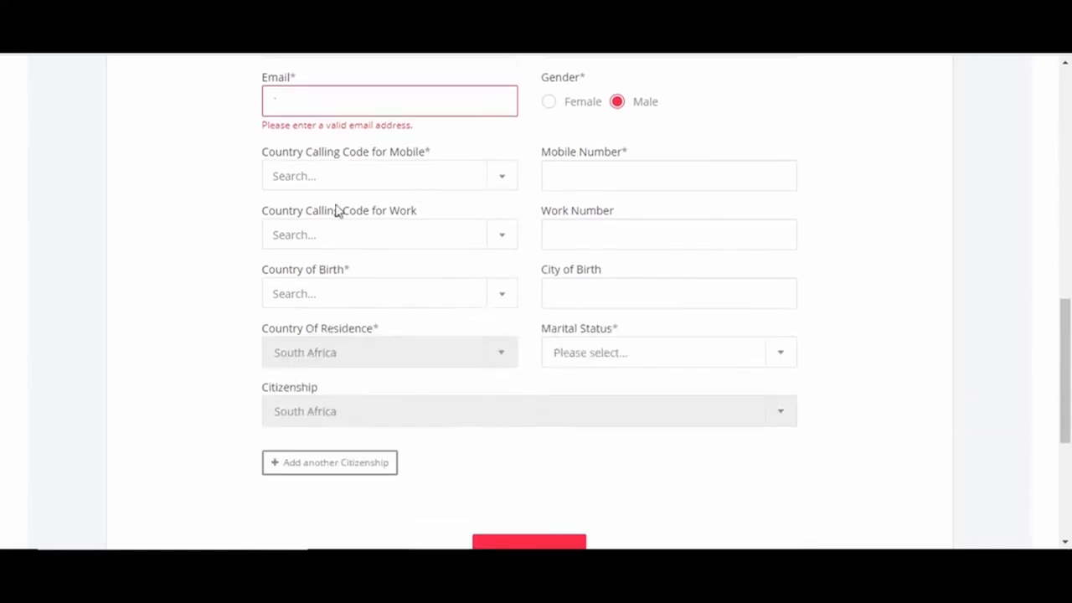
{"action": "mouse_move", "coordinate": [601, 326]}
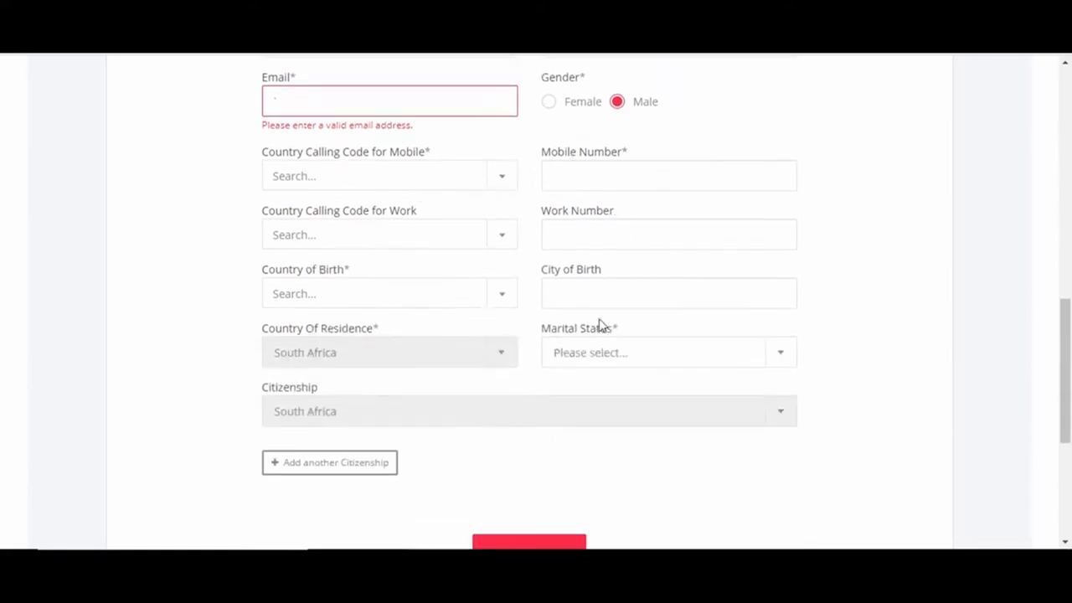
{"action": "mouse_move", "coordinate": [362, 257]}
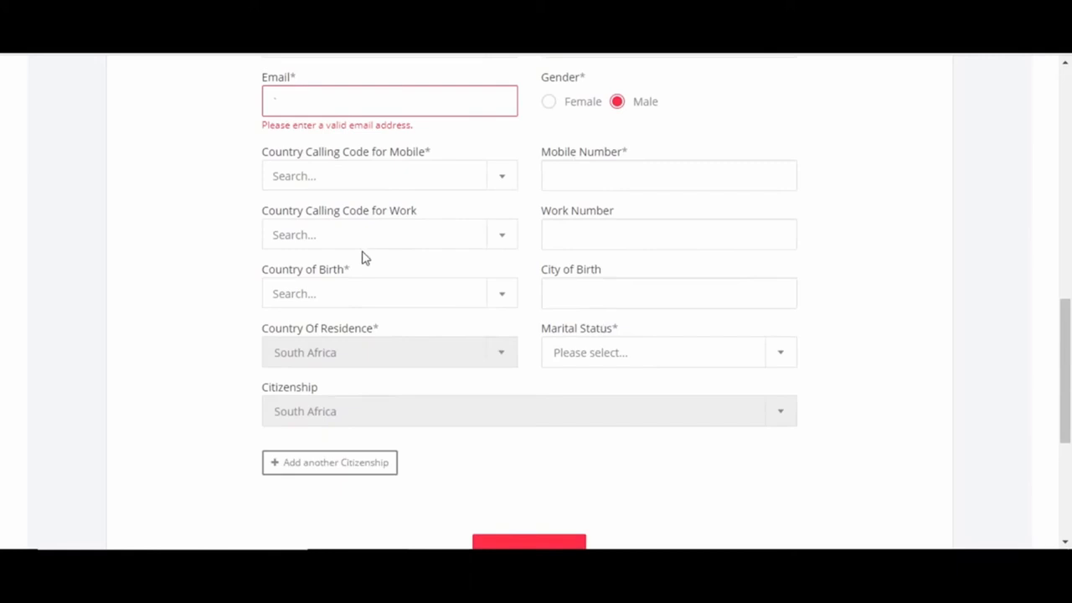
{"action": "mouse_move", "coordinate": [352, 283]}
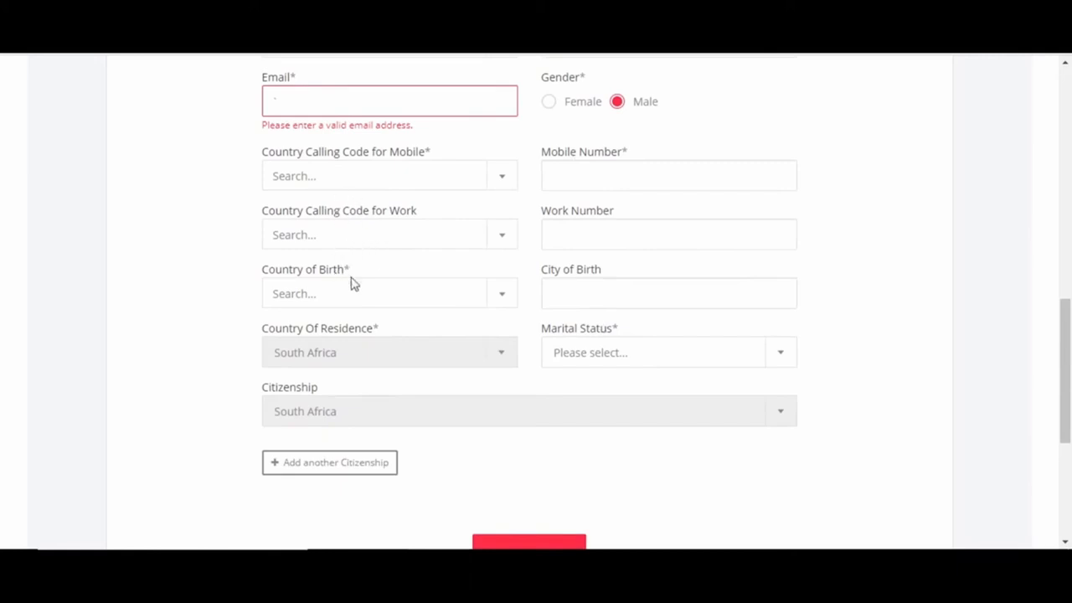
{"action": "mouse_move", "coordinate": [412, 324]}
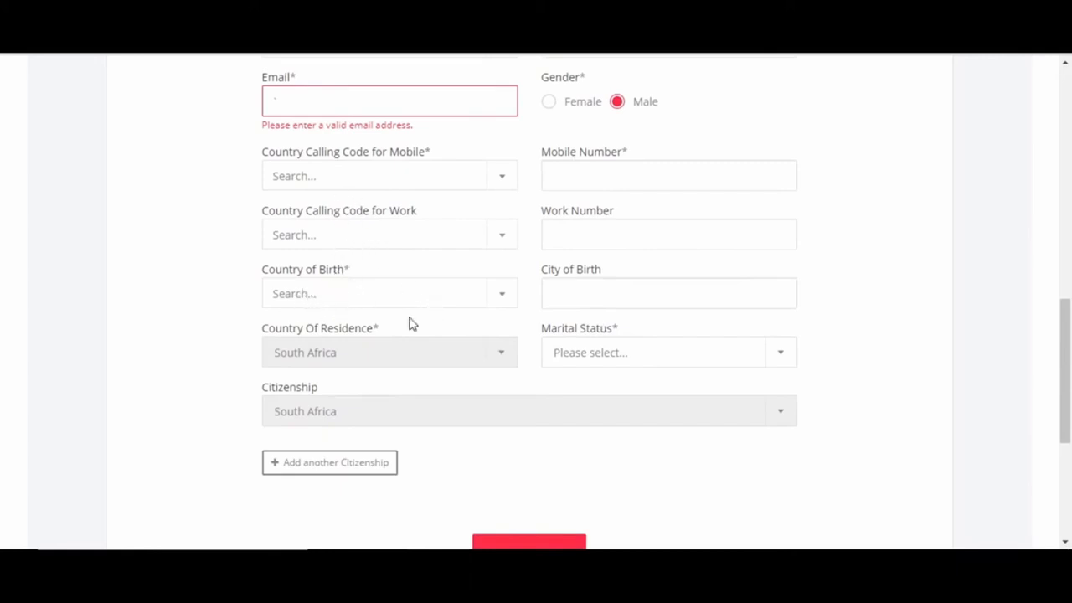
{"action": "mouse_move", "coordinate": [514, 430]}
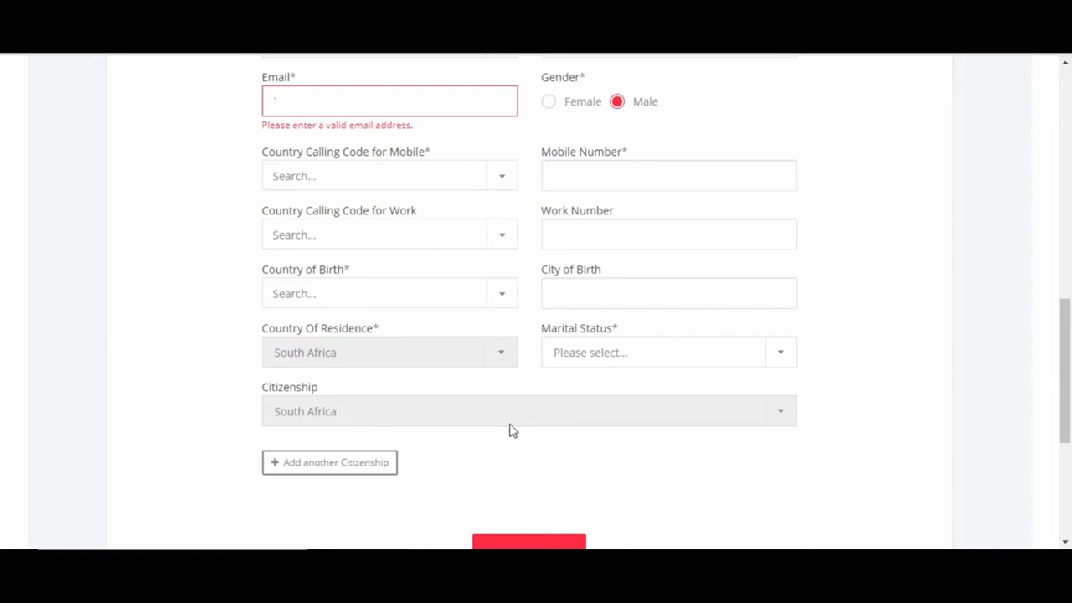
{"action": "scroll", "scroll_direction": "down", "scroll_amount": 3}
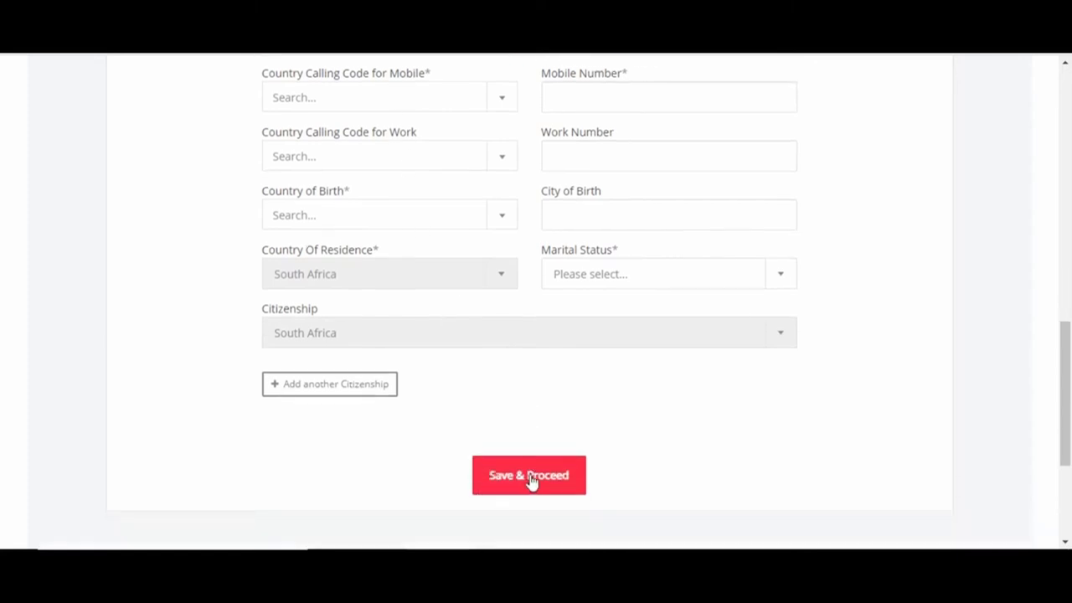
{"action": "left_click", "coordinate": [529, 475]}
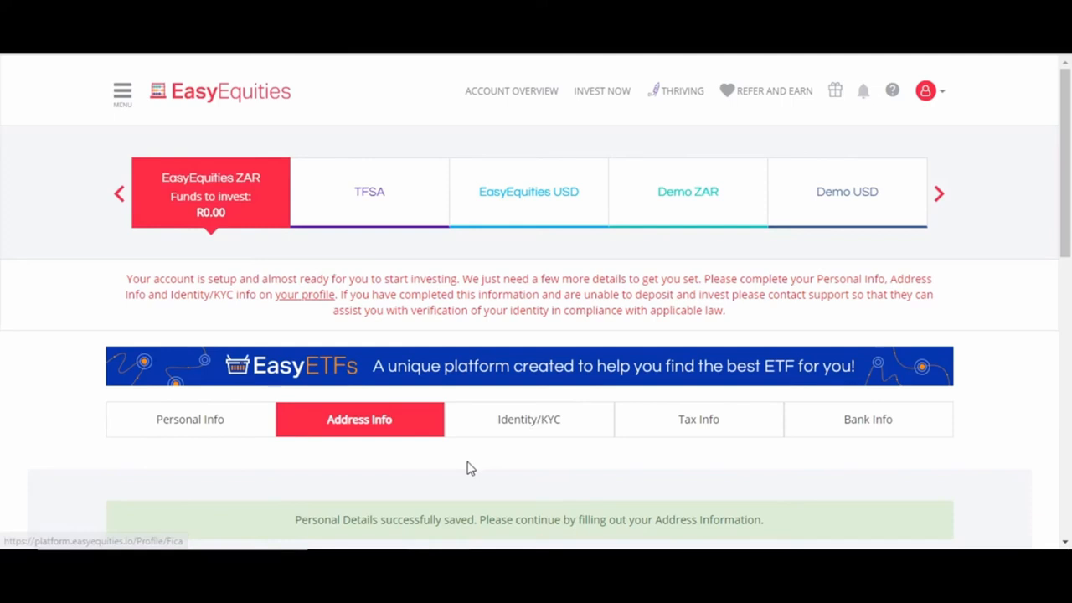
Submit the Address Information form to reach the Identity/KYC tab.
{"action": "scroll", "scroll_direction": "down", "scroll_amount": 3}
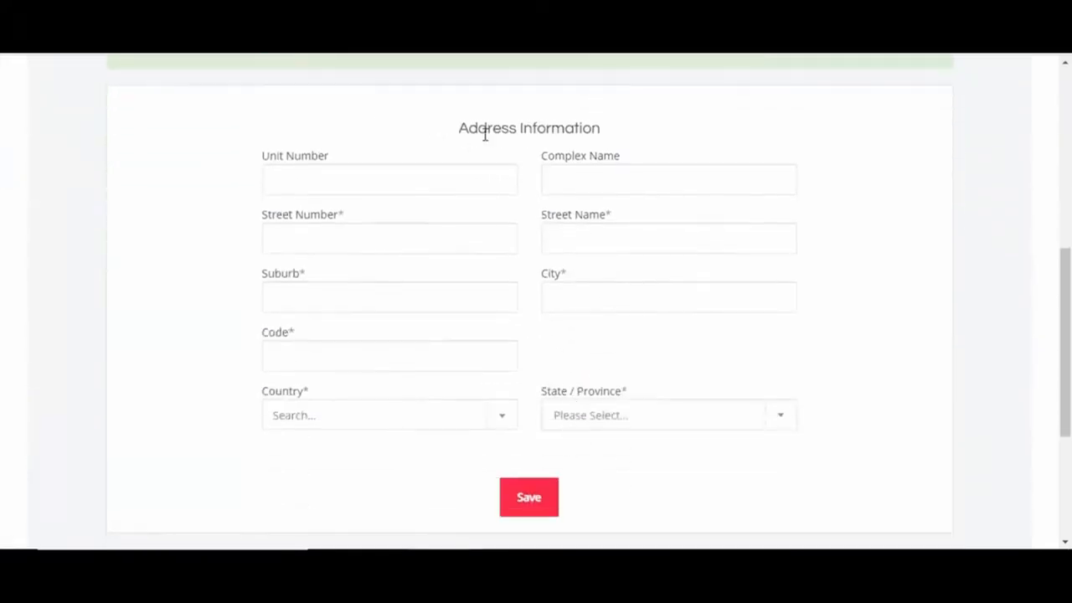
{"action": "mouse_move", "coordinate": [606, 337]}
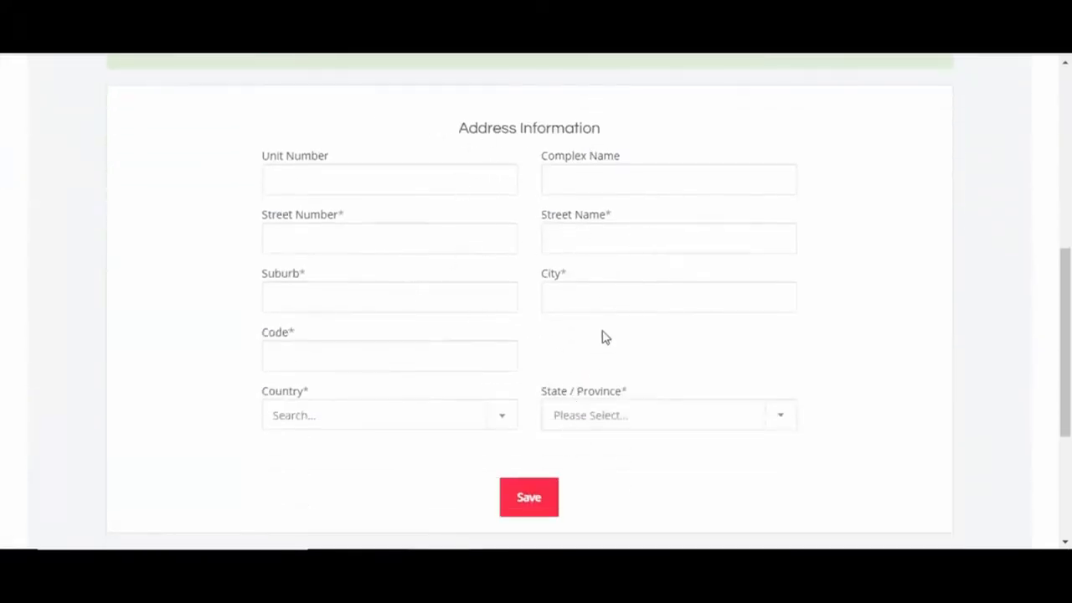
{"action": "mouse_move", "coordinate": [587, 338]}
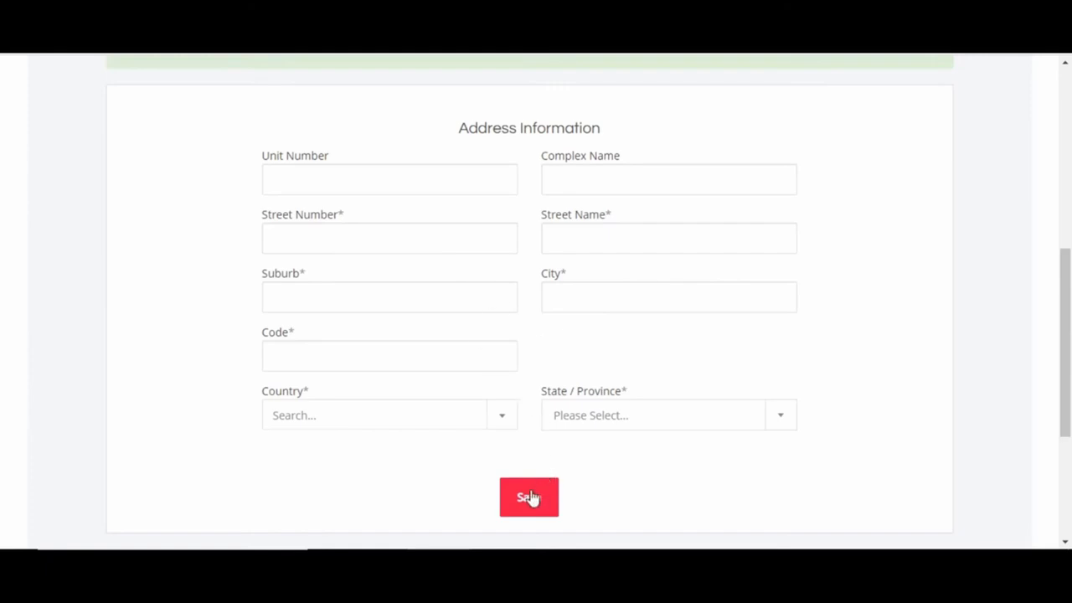
{"action": "left_click", "coordinate": [529, 497]}
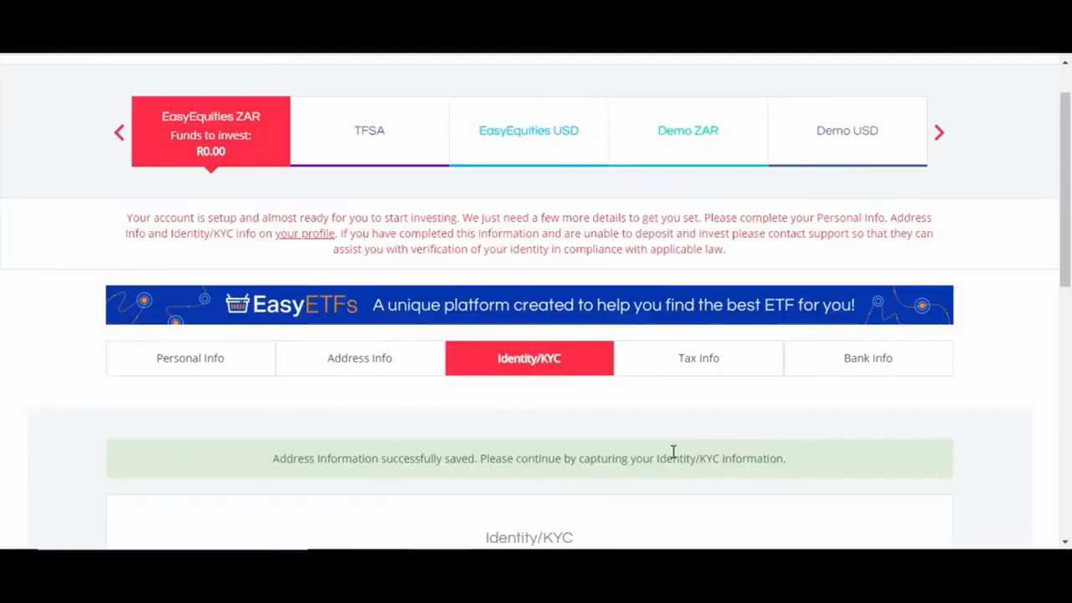
{"action": "mouse_move", "coordinate": [659, 448]}
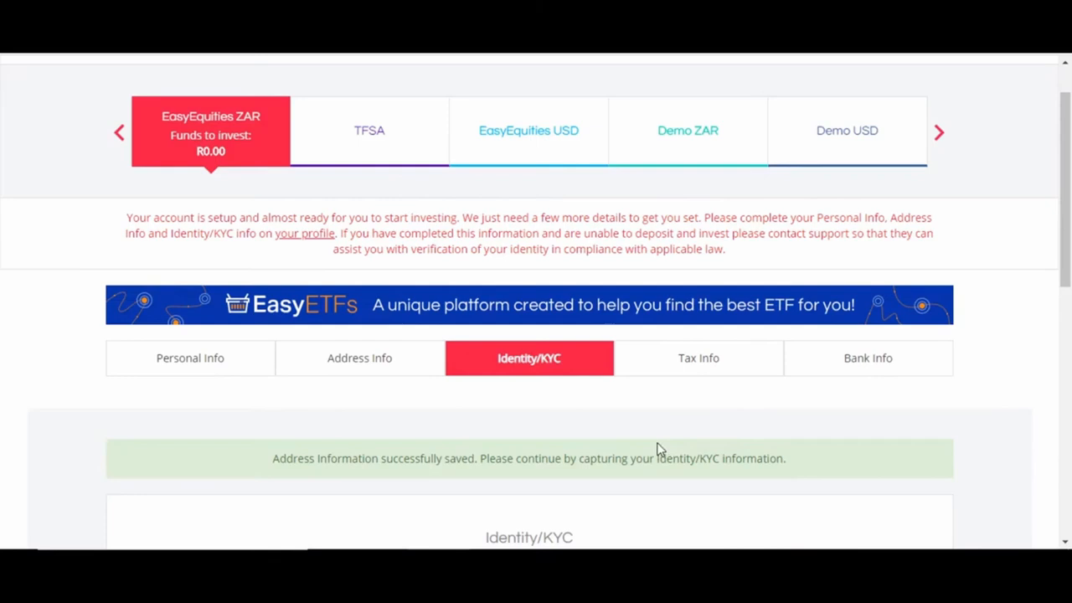
Set both Source of Income and Account Funds to Savings.
{"action": "scroll", "scroll_direction": "down", "scroll_amount": 3}
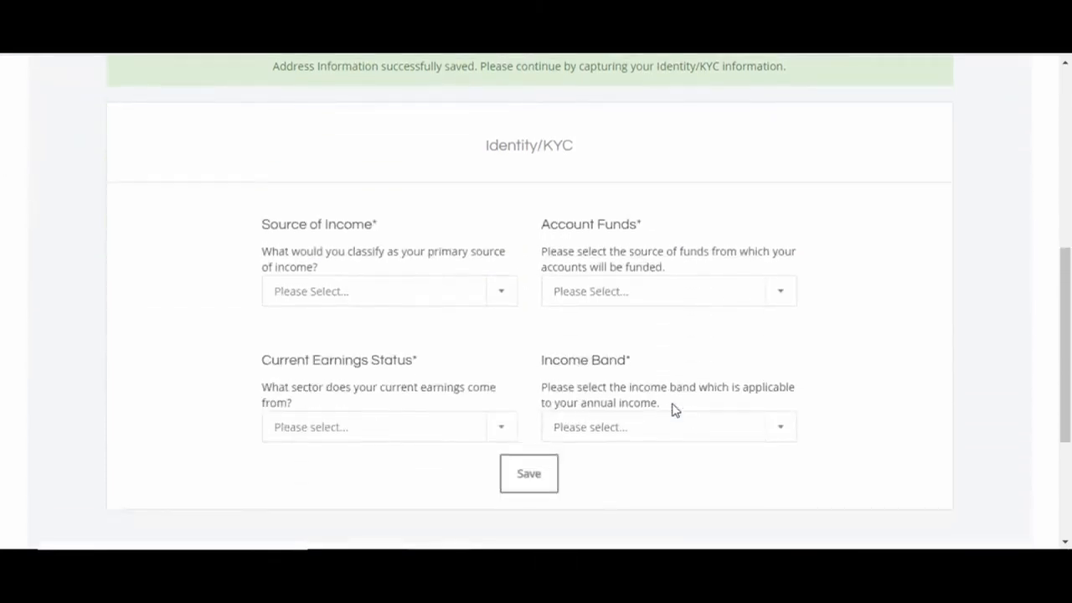
{"action": "mouse_move", "coordinate": [232, 254]}
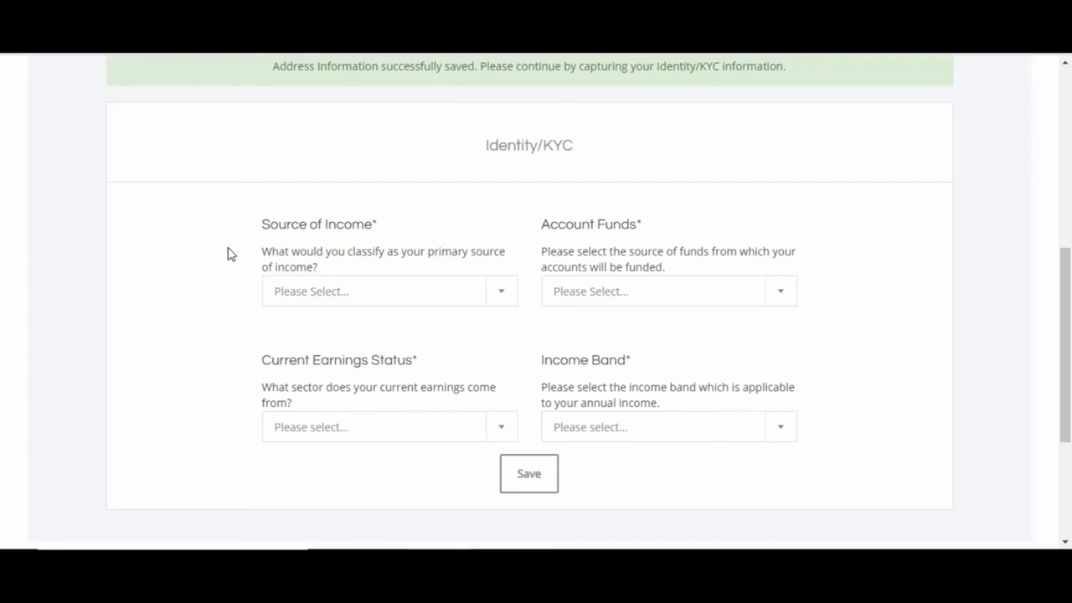
{"action": "mouse_move", "coordinate": [305, 393]}
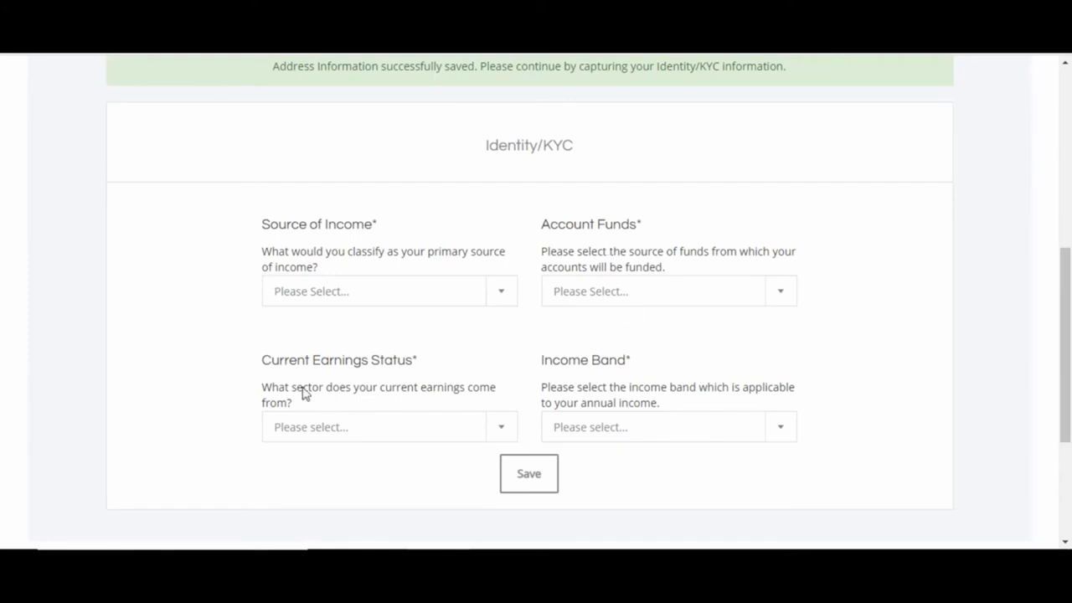
{"action": "mouse_move", "coordinate": [503, 320]}
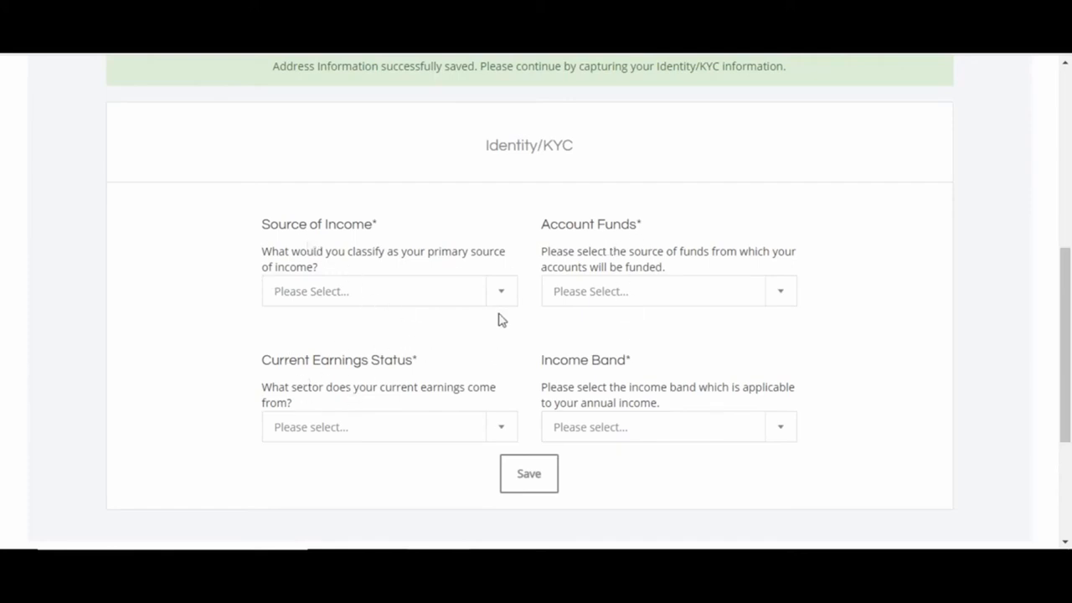
{"action": "mouse_move", "coordinate": [347, 268]}
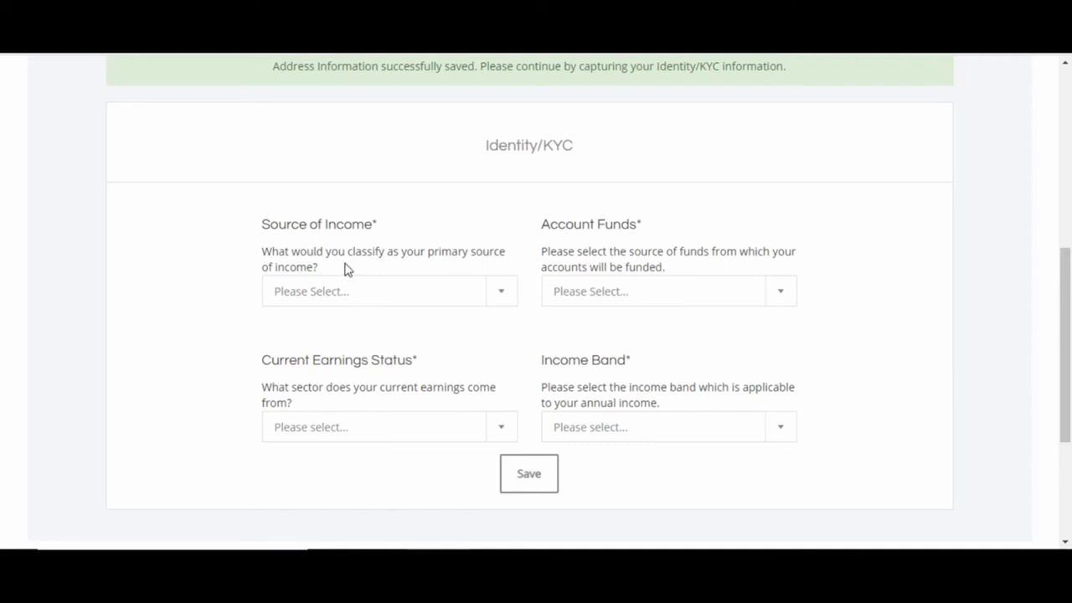
{"action": "mouse_move", "coordinate": [457, 271]}
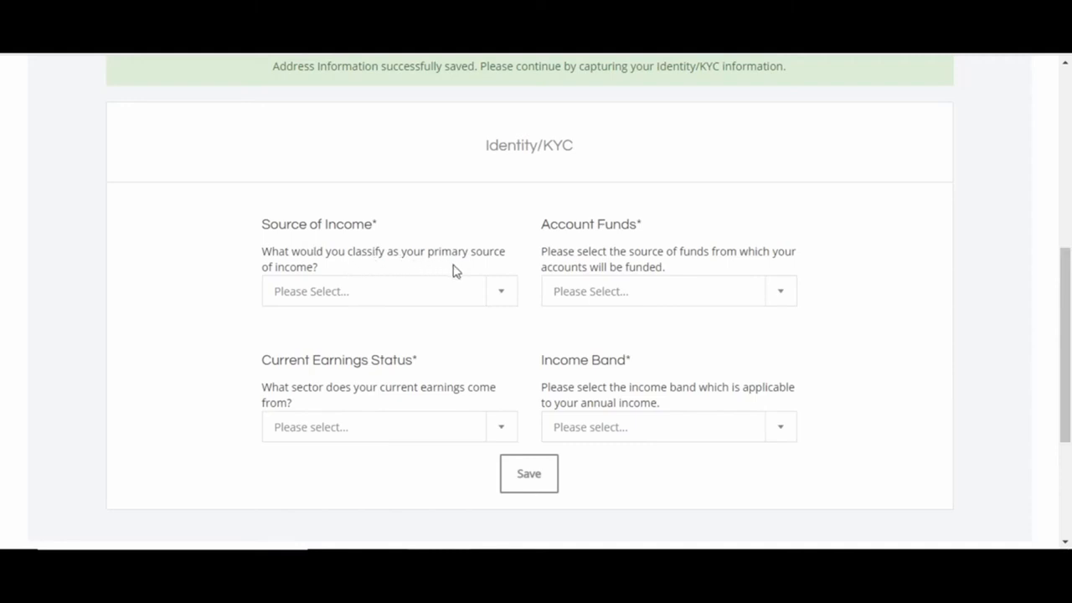
{"action": "left_click", "coordinate": [388, 290]}
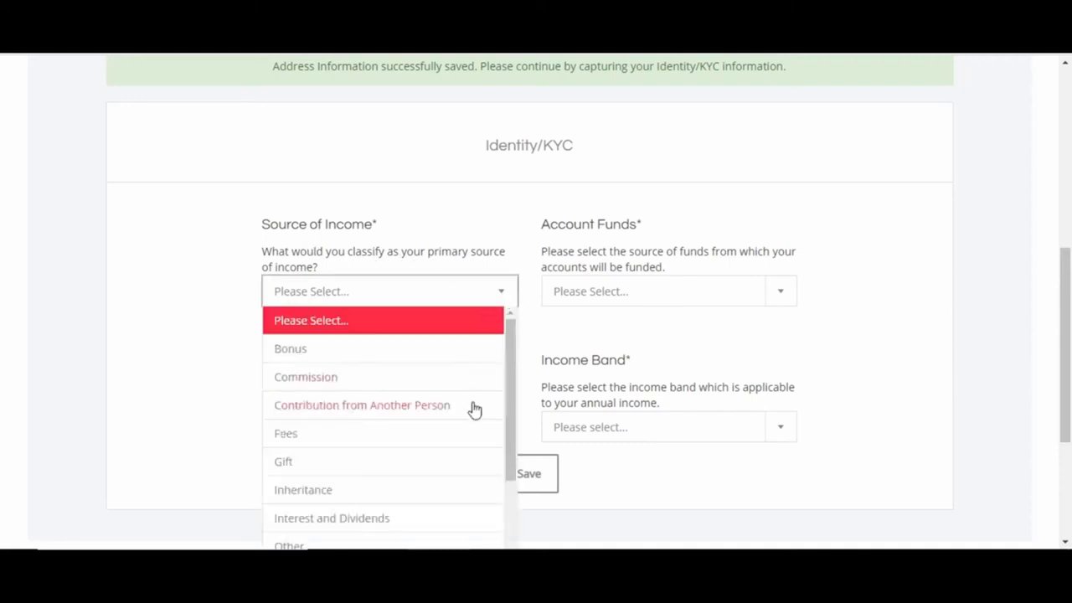
{"action": "scroll", "scroll_direction": "down", "scroll_amount": 3}
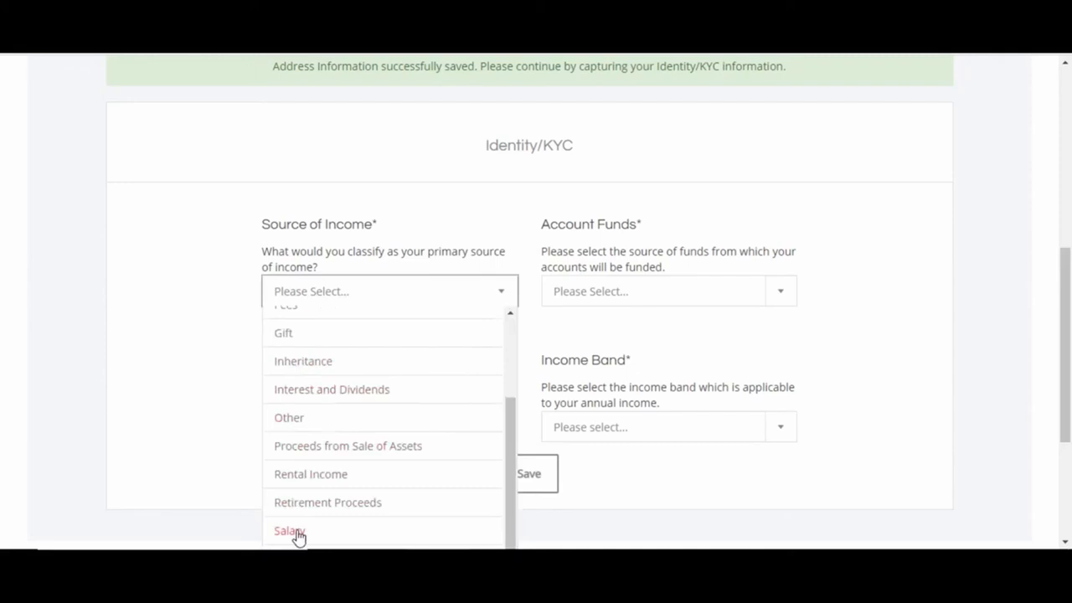
{"action": "scroll", "scroll_direction": "down", "scroll_amount": 3}
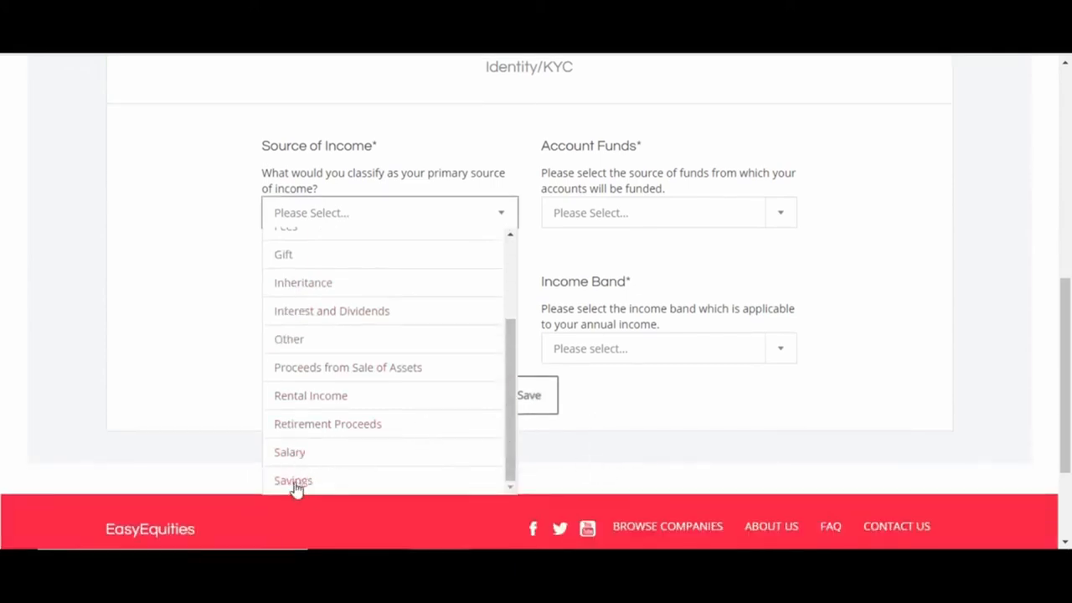
{"action": "left_click", "coordinate": [293, 480]}
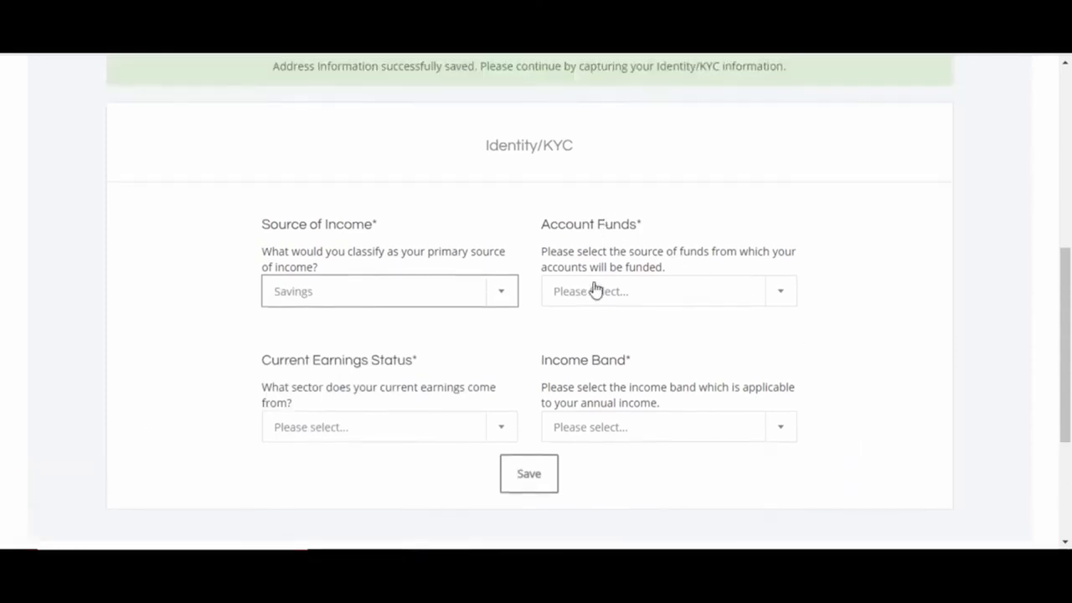
{"action": "mouse_move", "coordinate": [730, 273]}
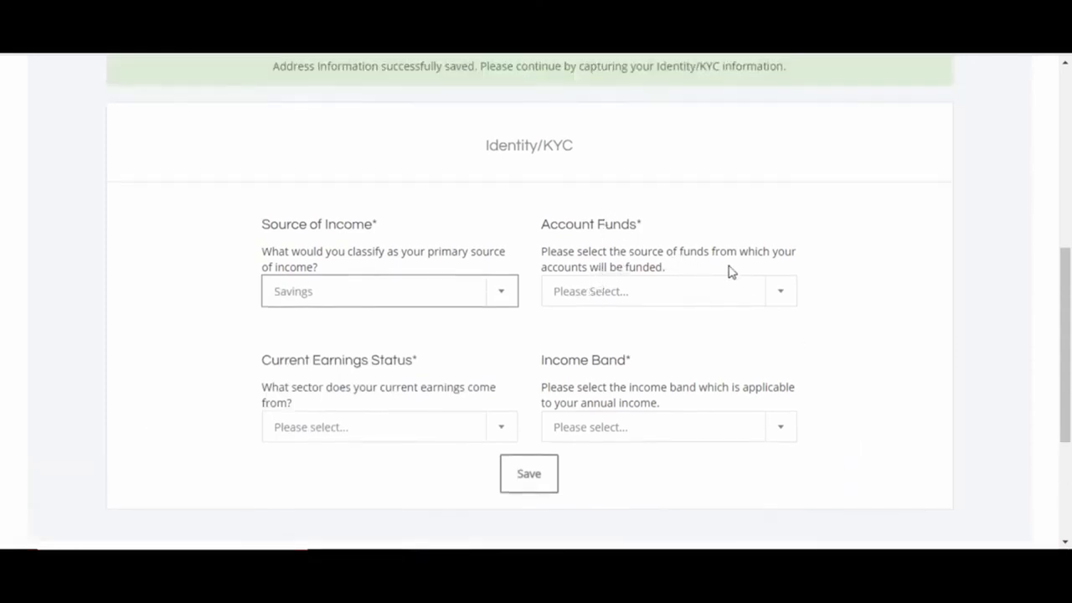
{"action": "mouse_move", "coordinate": [781, 291]}
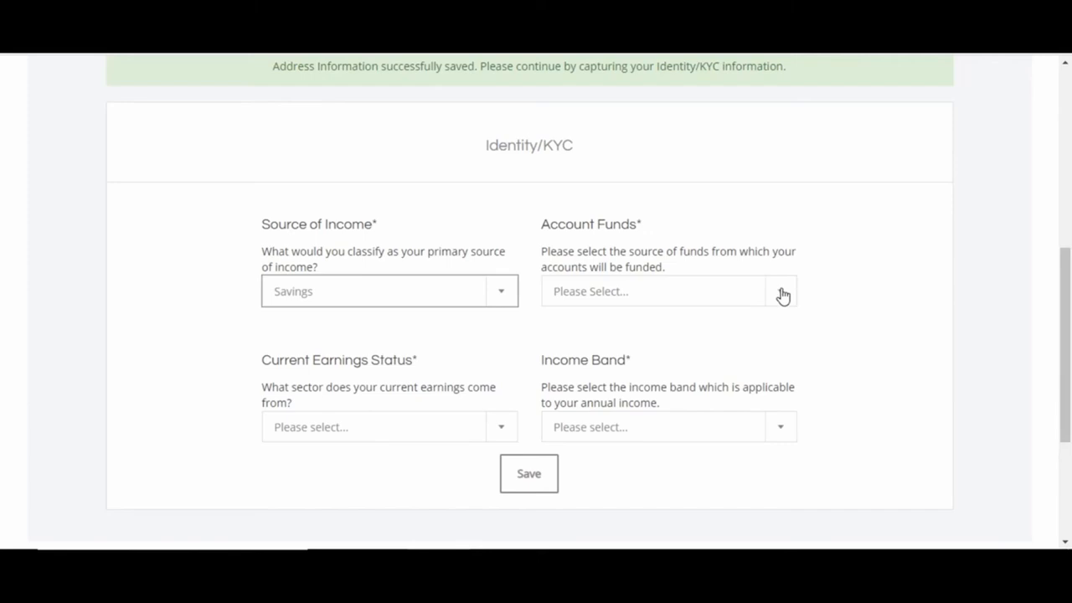
{"action": "left_click", "coordinate": [779, 290]}
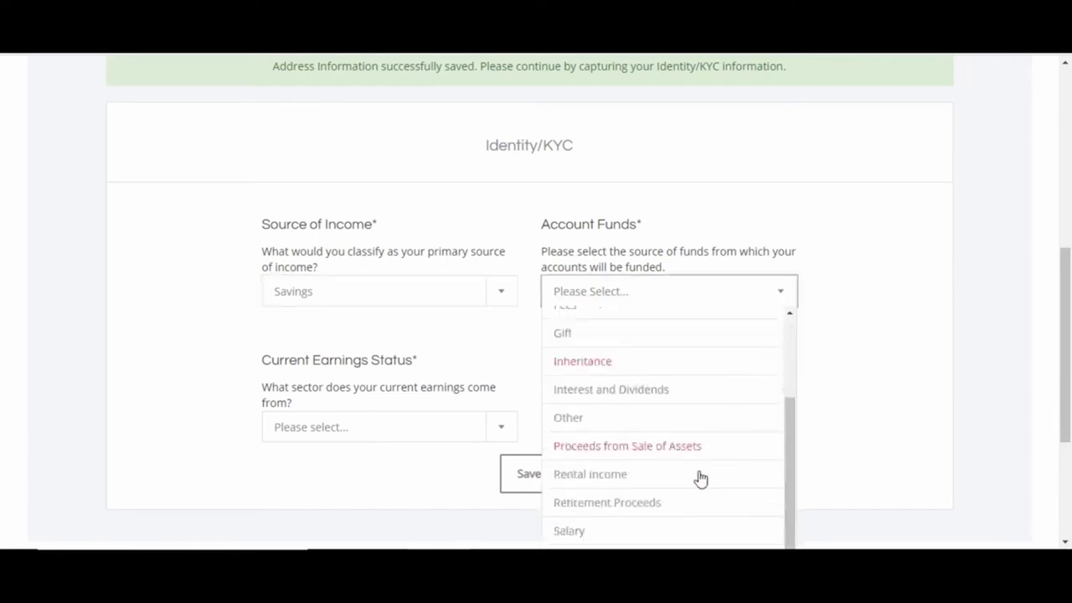
{"action": "scroll", "scroll_direction": "down", "scroll_amount": 3}
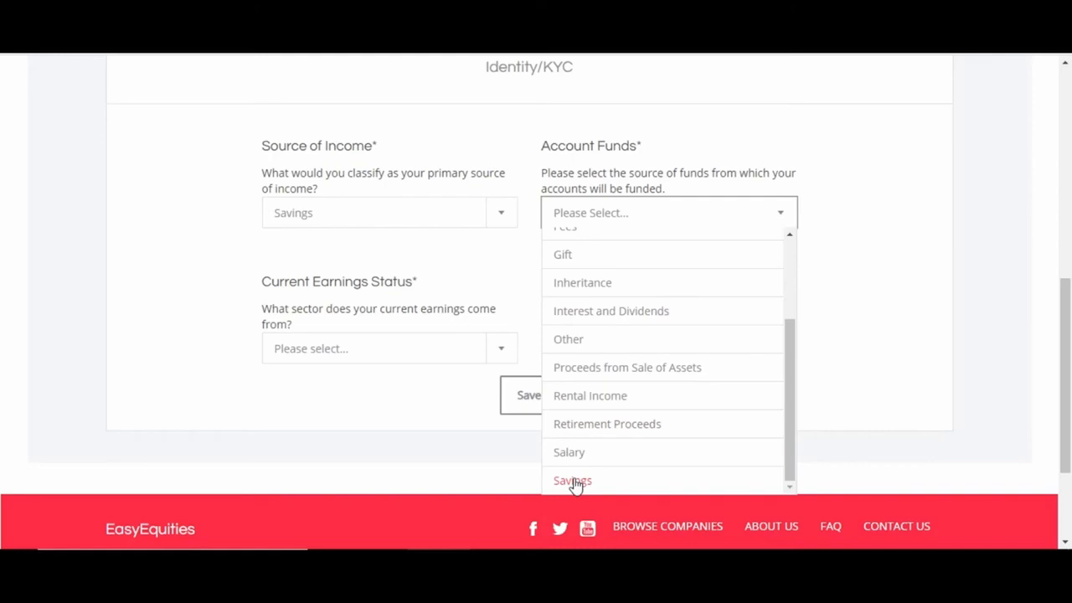
{"action": "mouse_move", "coordinate": [616, 451]}
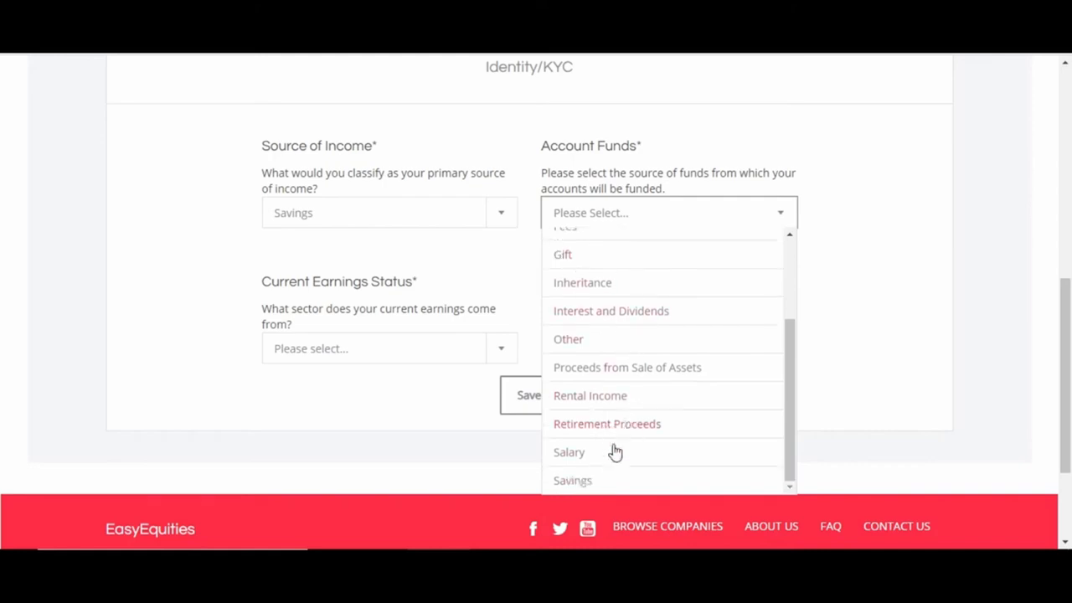
{"action": "left_click", "coordinate": [572, 480]}
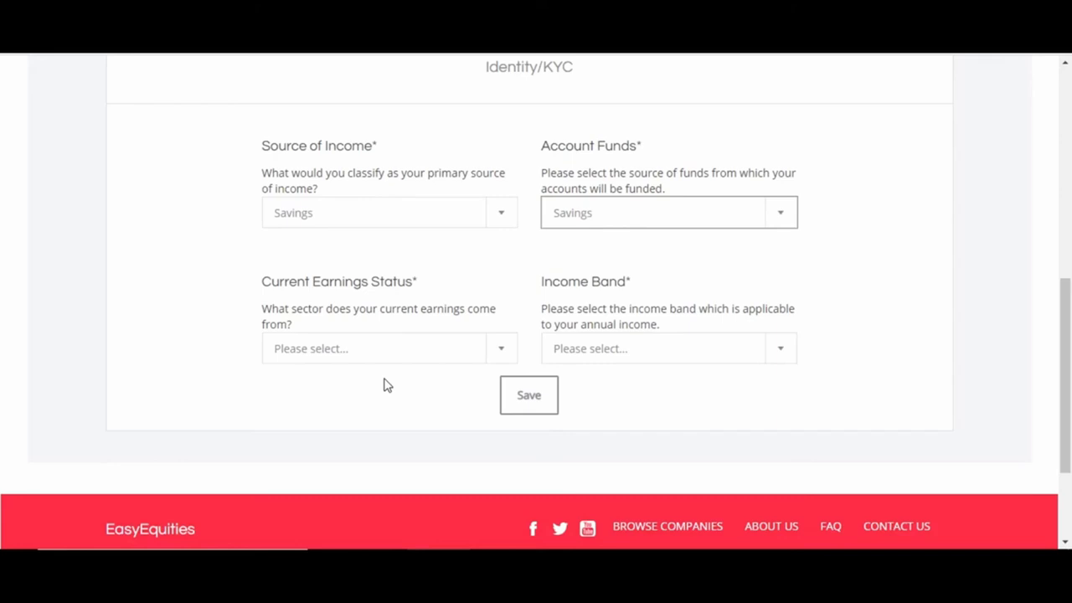
Set Current Earnings Status to Self-employed/ Consultant/ Entrepreneur and save the KYC details.
{"action": "left_click", "coordinate": [388, 349]}
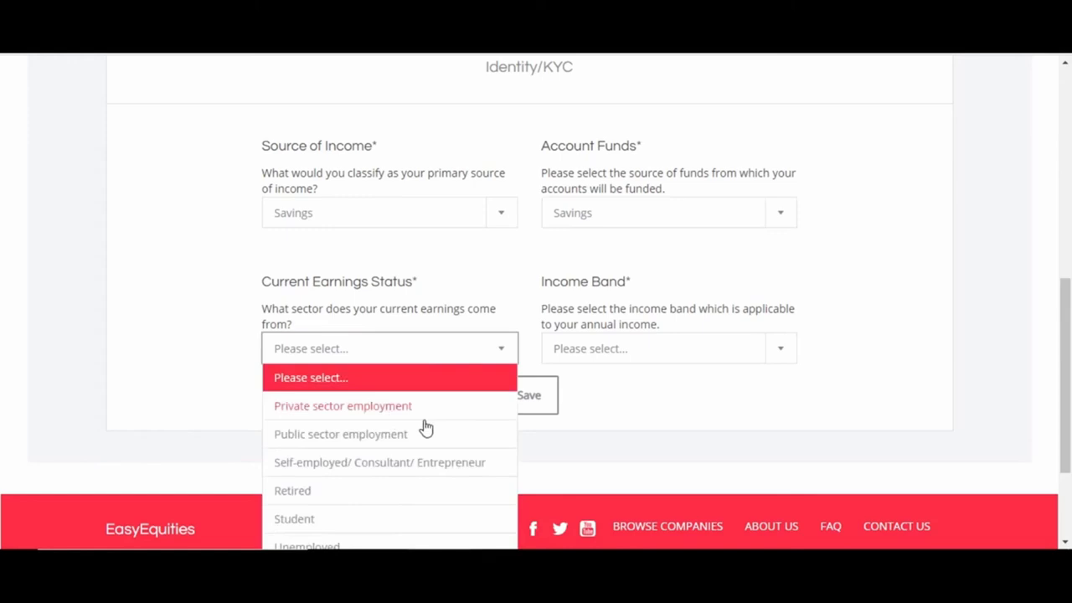
{"action": "mouse_move", "coordinate": [350, 434]}
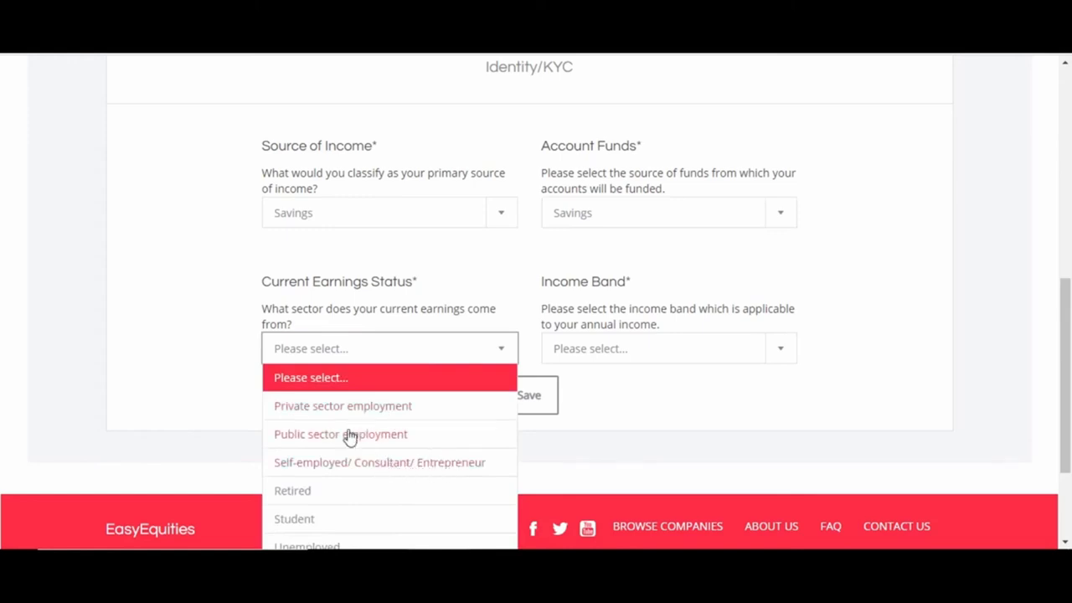
{"action": "left_click", "coordinate": [379, 462]}
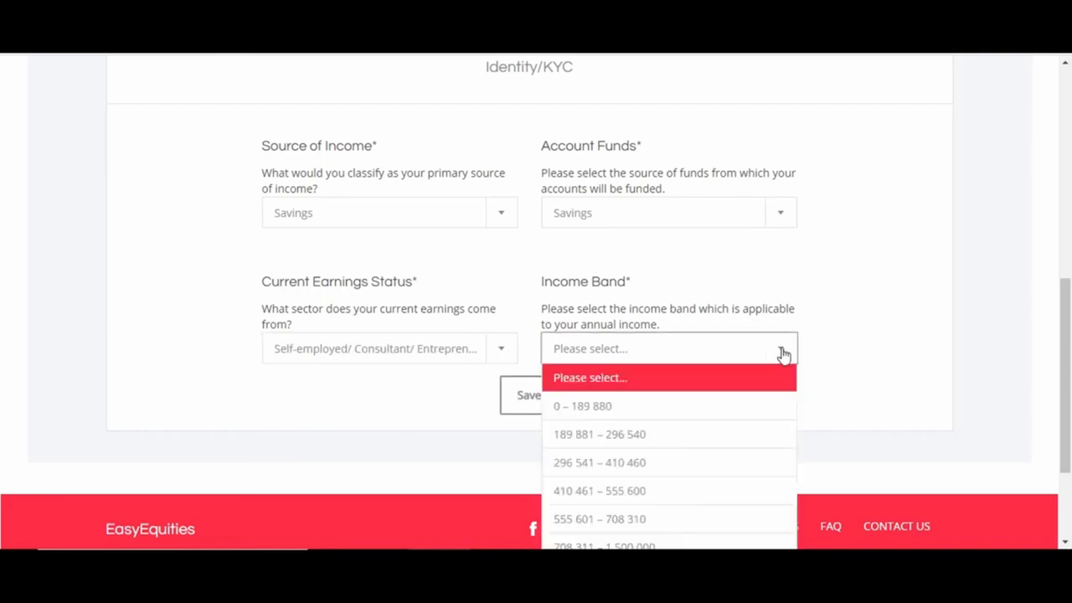
{"action": "mouse_move", "coordinate": [694, 420]}
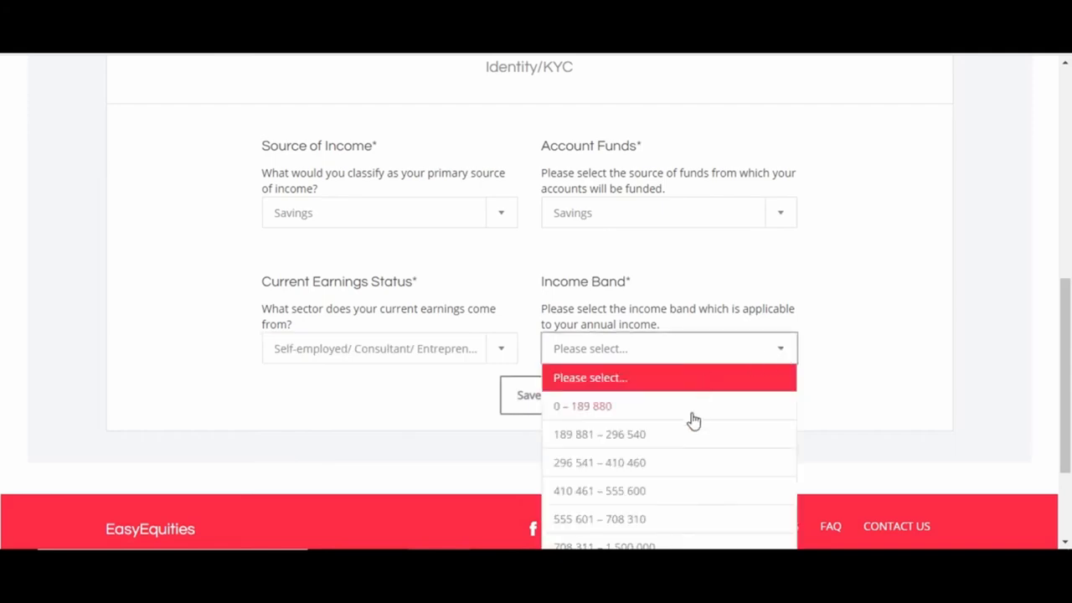
{"action": "mouse_move", "coordinate": [616, 469]}
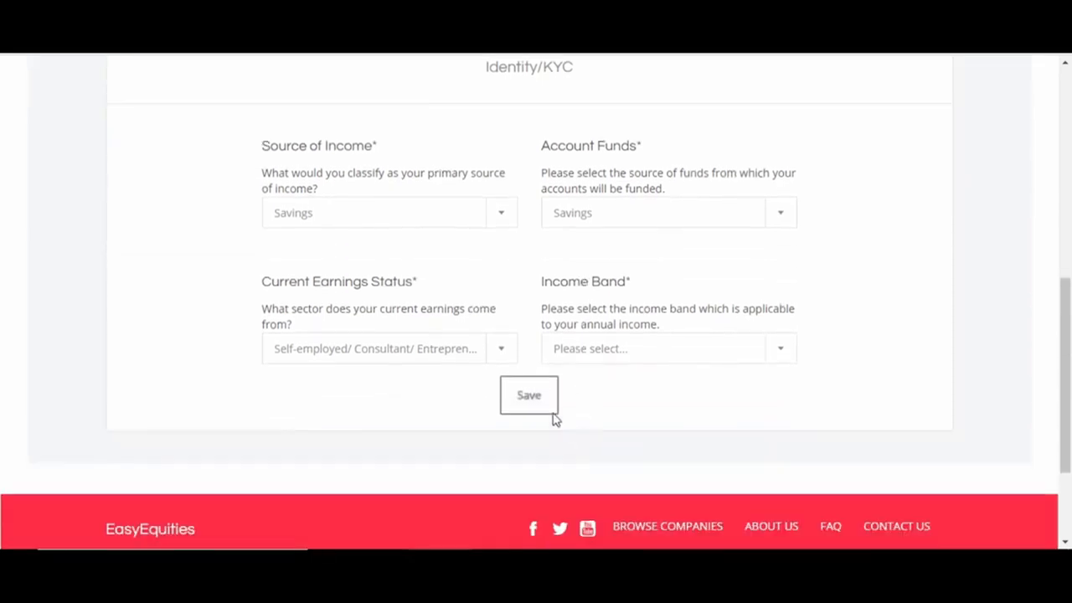
{"action": "left_click", "coordinate": [529, 395]}
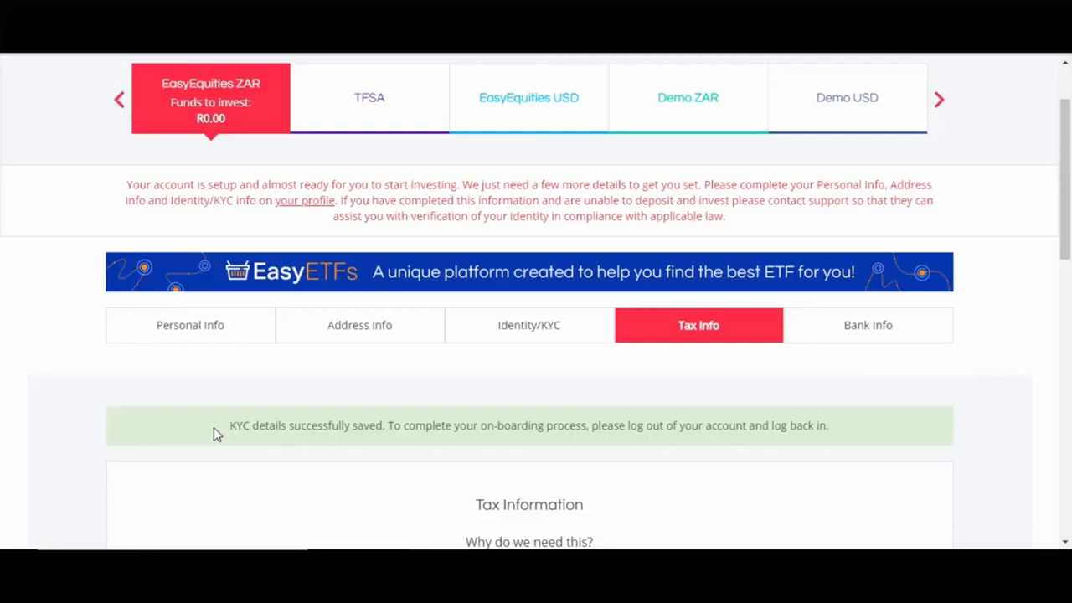
{"action": "mouse_move", "coordinate": [245, 433]}
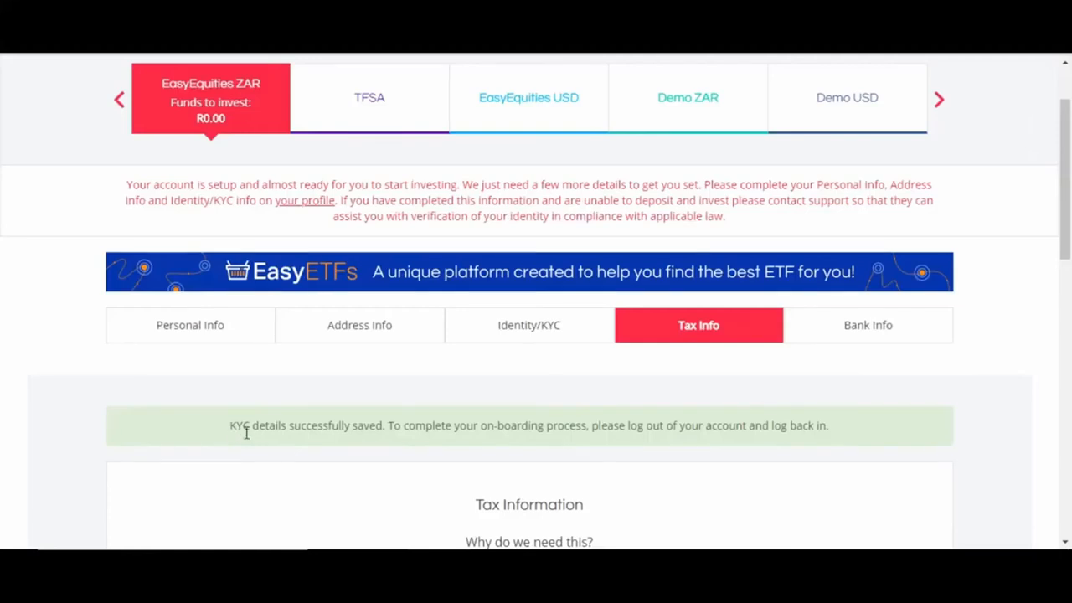
Untick 'Are you registered for tax purposes?' and save the tax information.
{"action": "scroll", "scroll_direction": "down", "scroll_amount": 3}
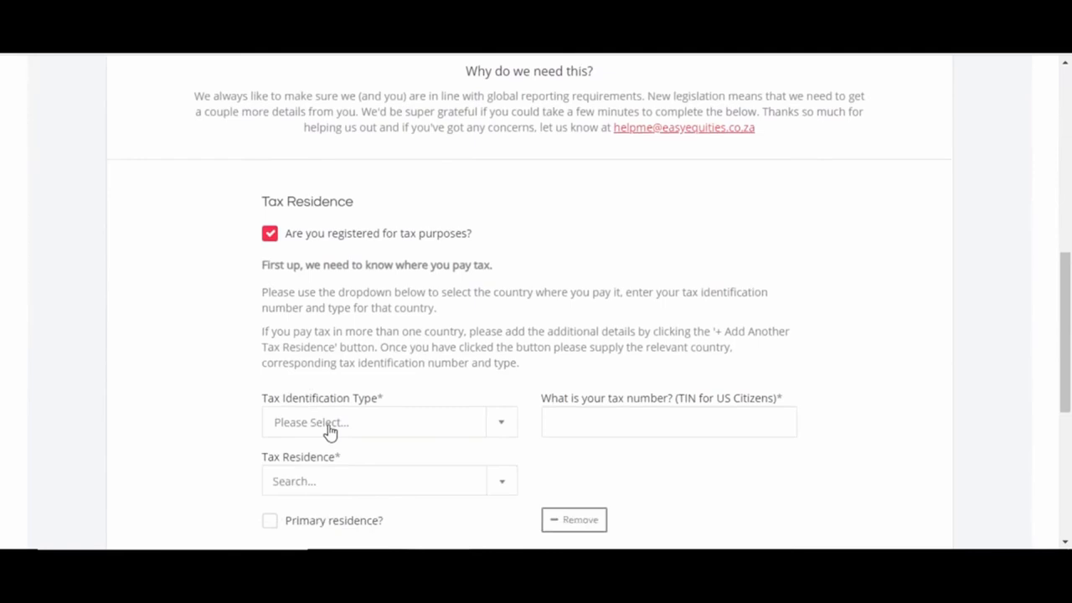
{"action": "scroll", "scroll_direction": "down", "scroll_amount": 3}
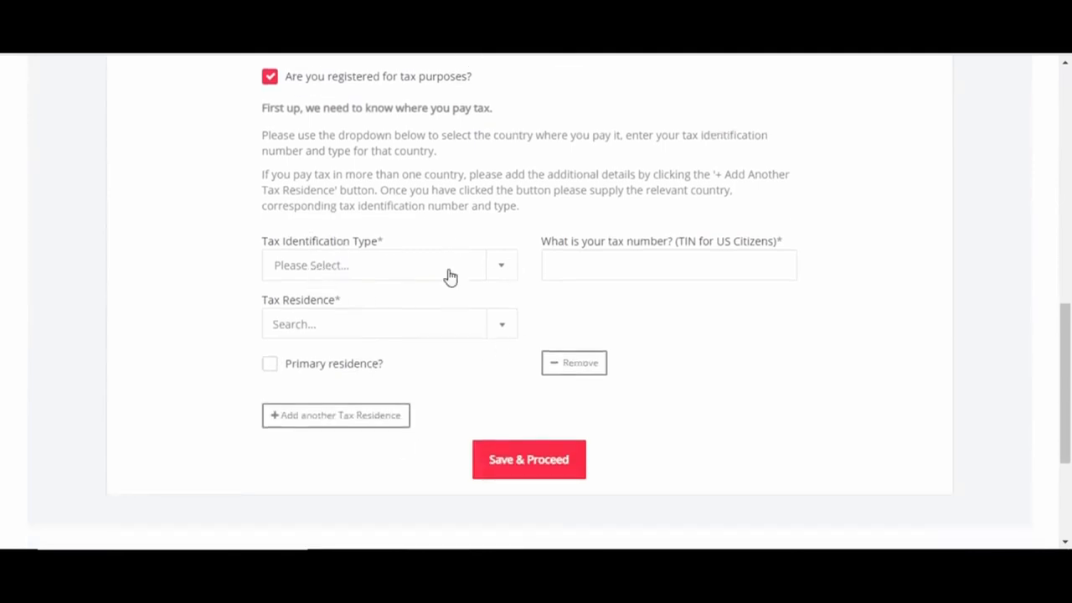
{"action": "mouse_move", "coordinate": [500, 349]}
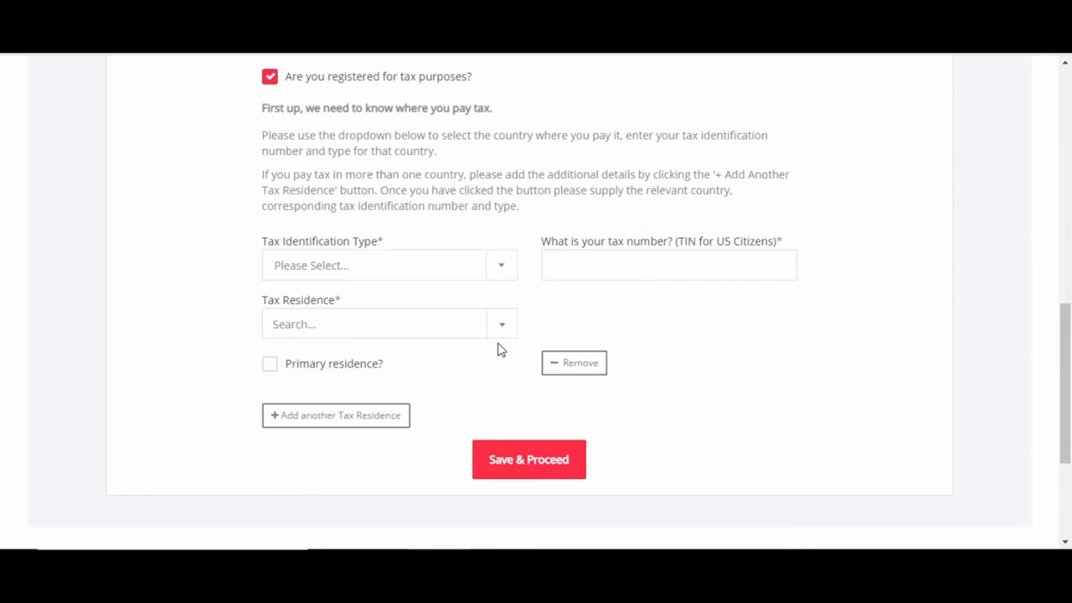
{"action": "scroll", "scroll_direction": "up", "scroll_amount": 3}
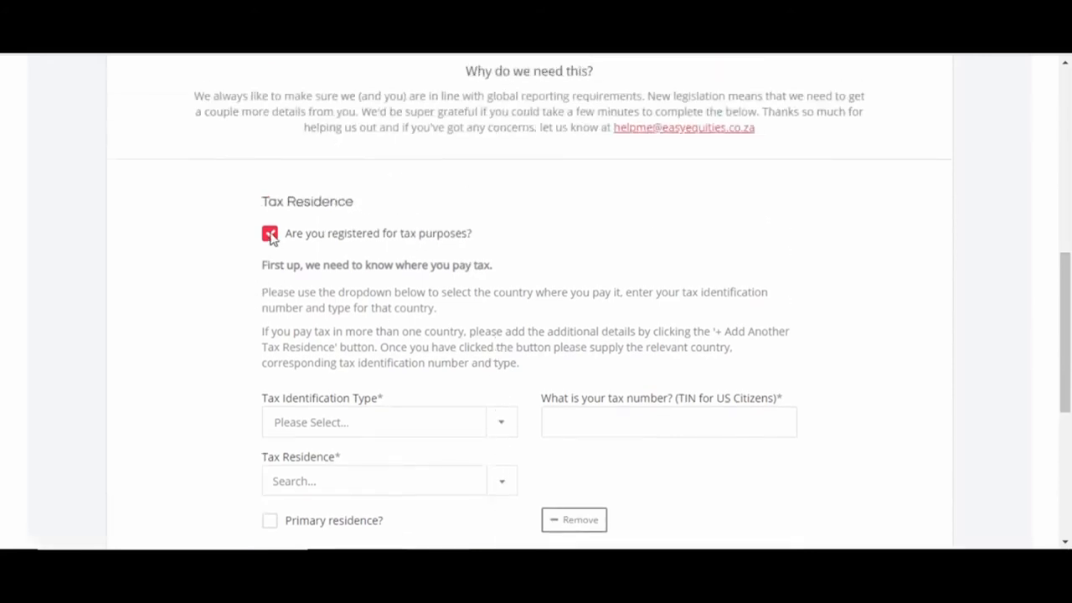
{"action": "left_click", "coordinate": [269, 233]}
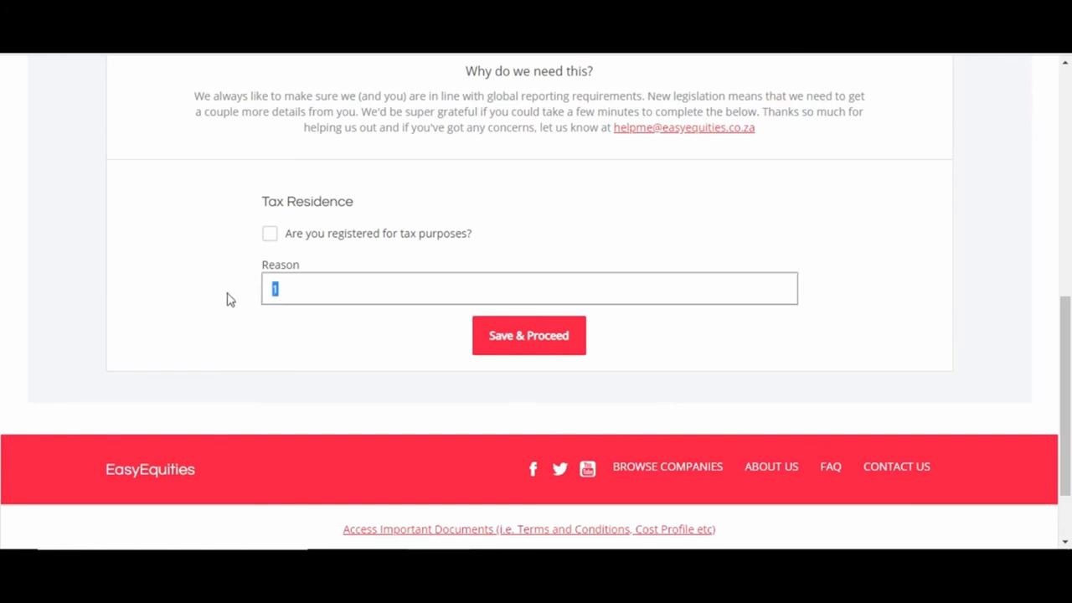
{"action": "left_click", "coordinate": [528, 335]}
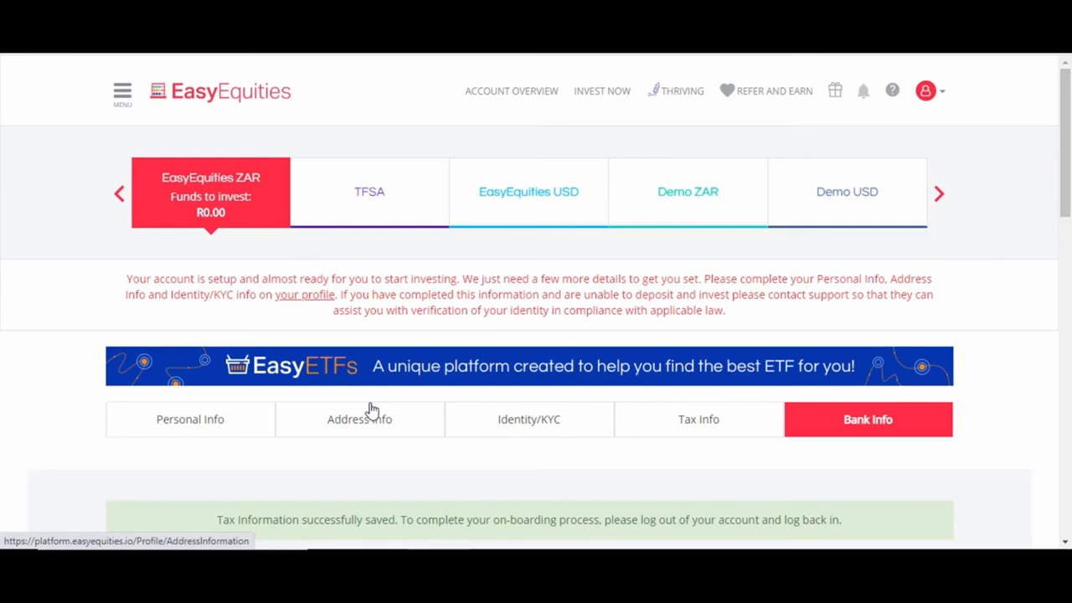
{"action": "mouse_move", "coordinate": [376, 452]}
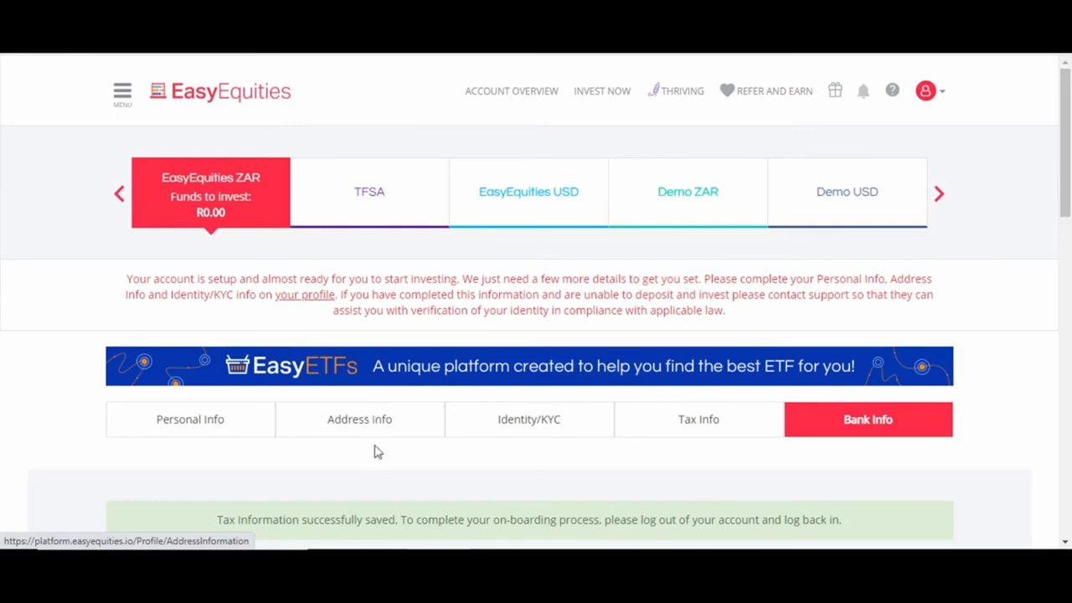
{"action": "mouse_move", "coordinate": [867, 419]}
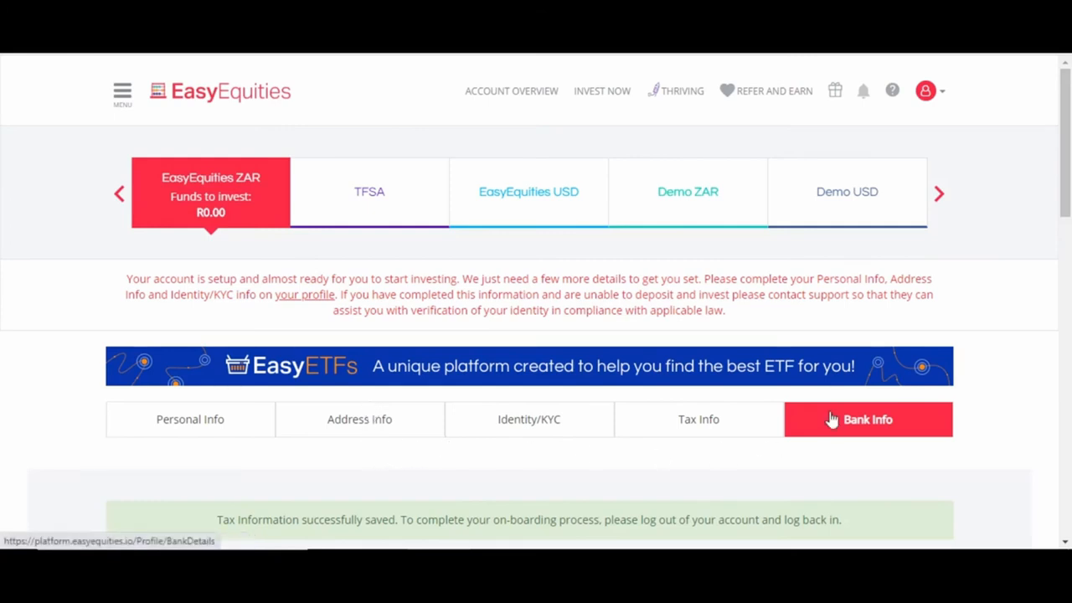
Browse the Bank Name list, then submit the Bank Info tab.
{"action": "left_click", "coordinate": [867, 419]}
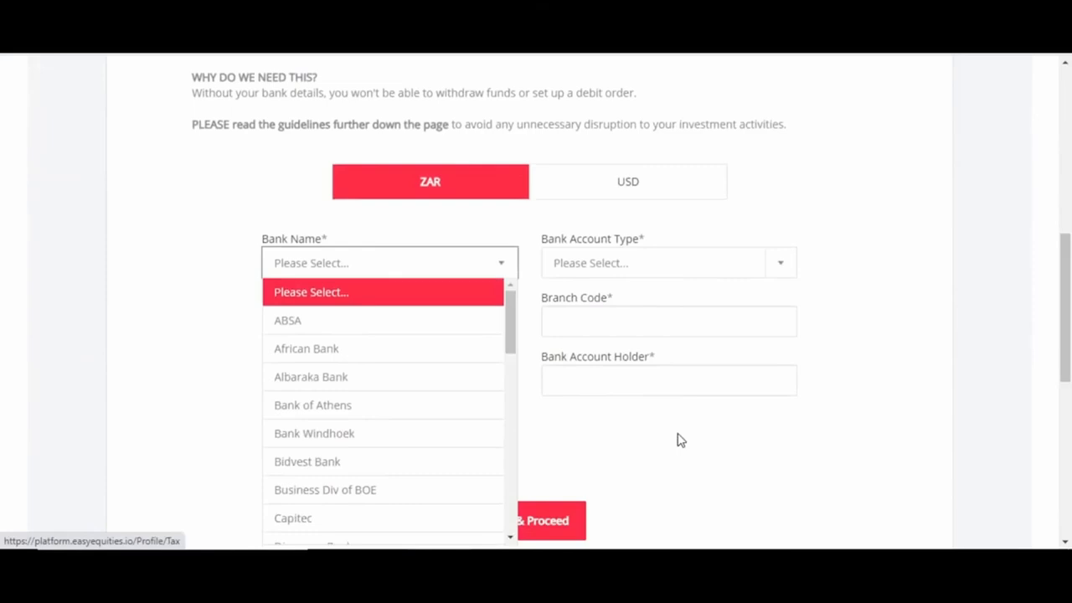
{"action": "scroll", "scroll_direction": "down", "scroll_amount": 3}
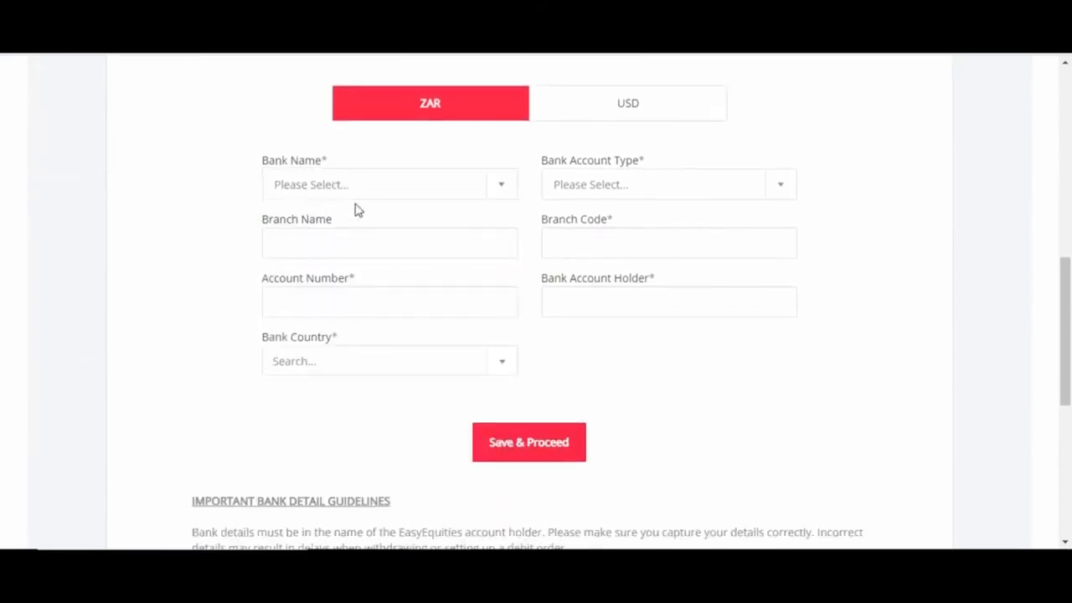
{"action": "mouse_move", "coordinate": [505, 279]}
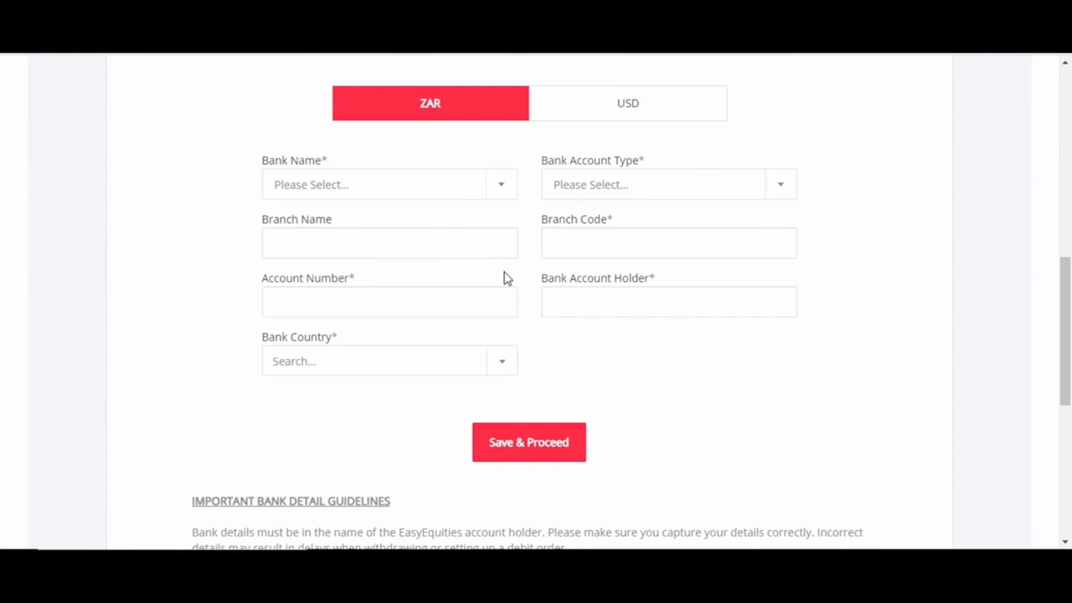
{"action": "mouse_move", "coordinate": [432, 365]}
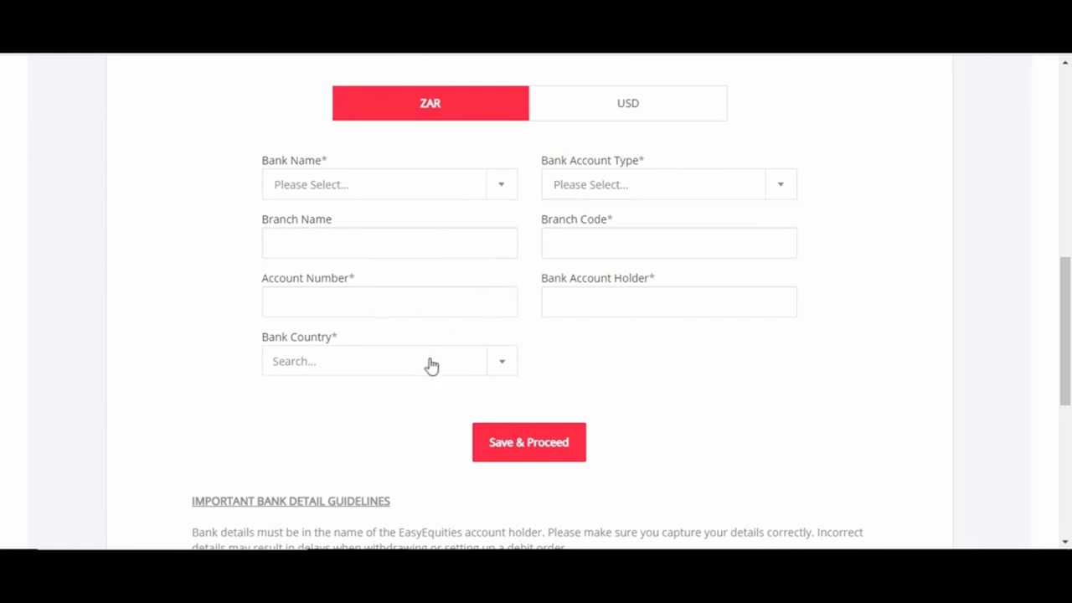
{"action": "mouse_move", "coordinate": [423, 458]}
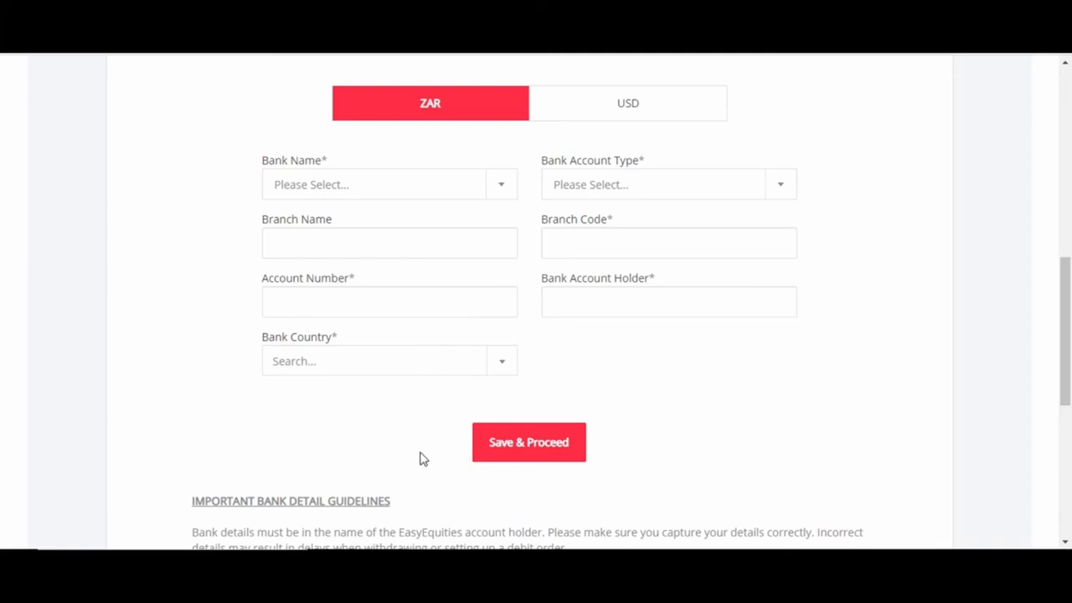
{"action": "mouse_move", "coordinate": [528, 444]}
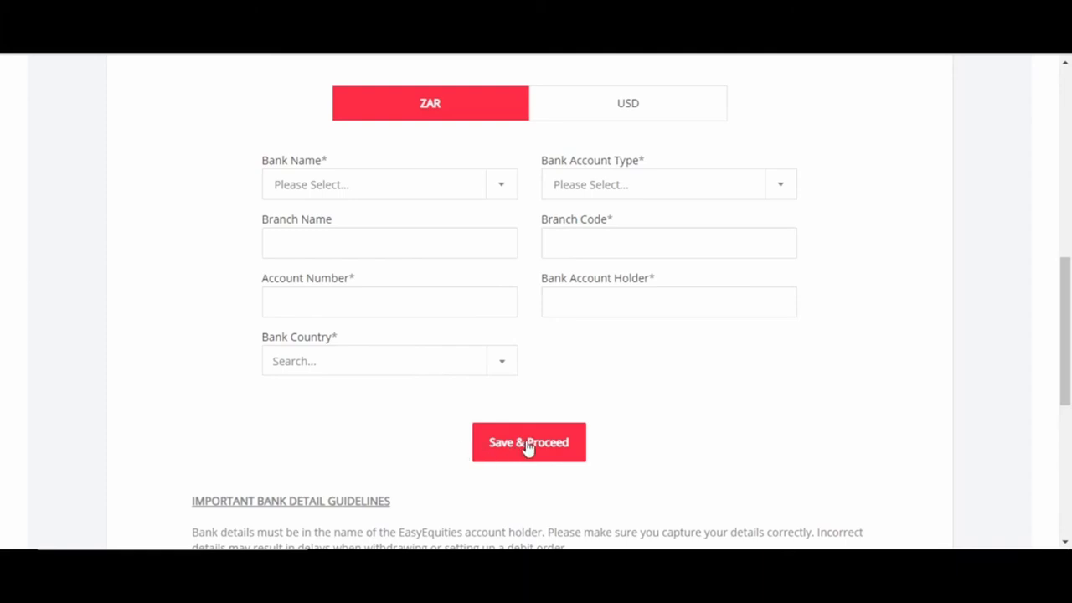
{"action": "left_click", "coordinate": [529, 442]}
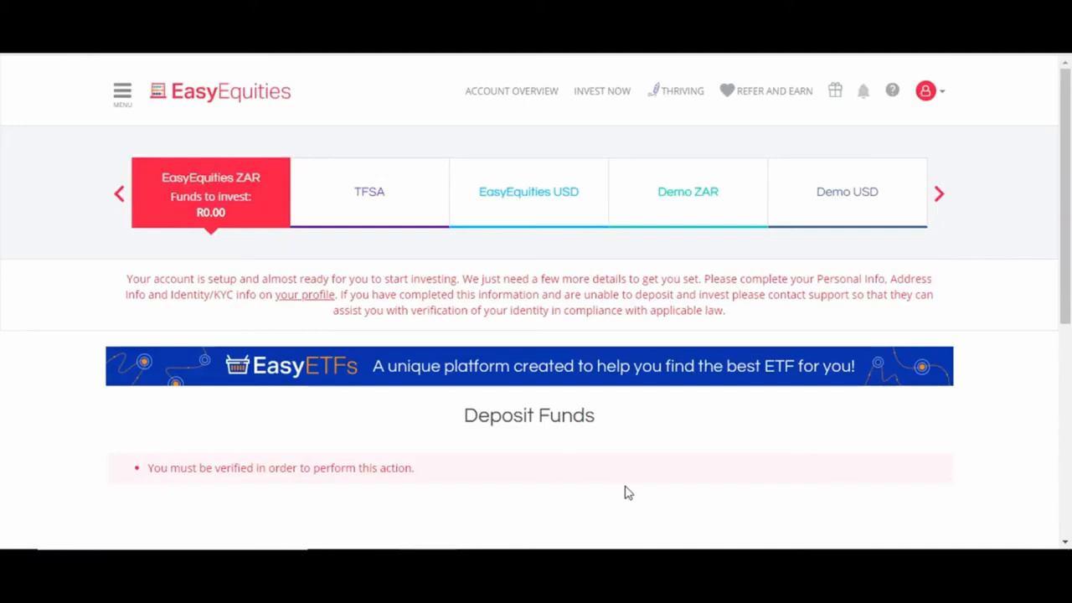
{"action": "mouse_move", "coordinate": [725, 400]}
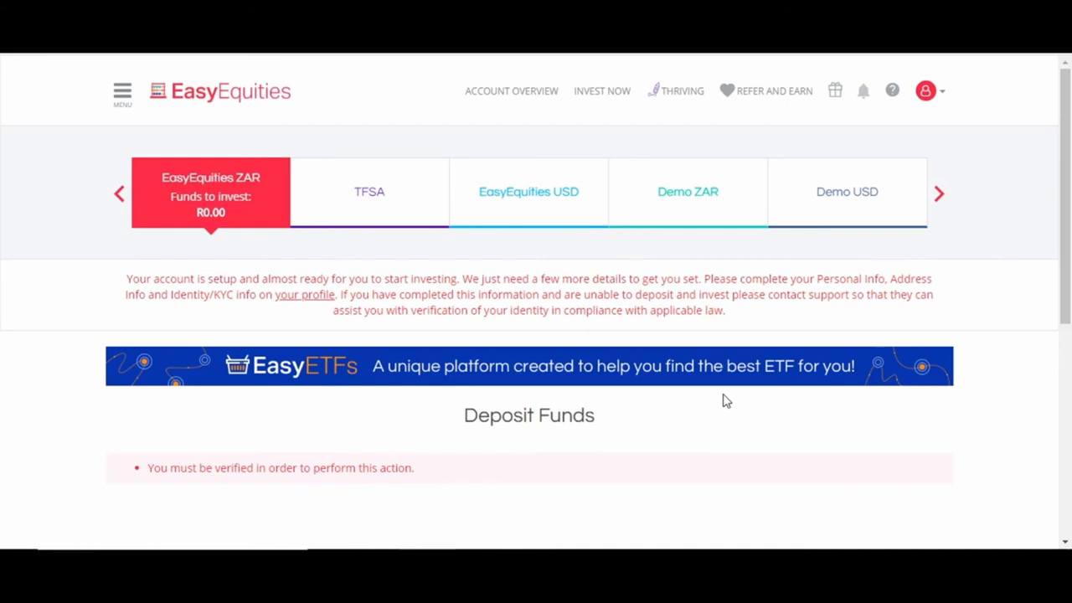
{"action": "mouse_move", "coordinate": [503, 295]}
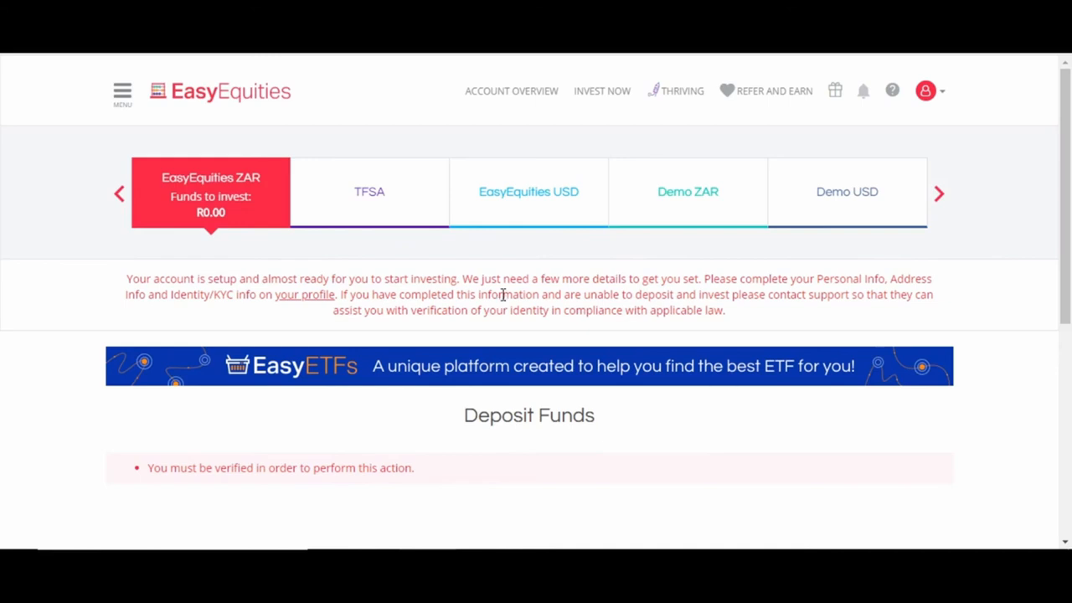
{"action": "mouse_move", "coordinate": [461, 464]}
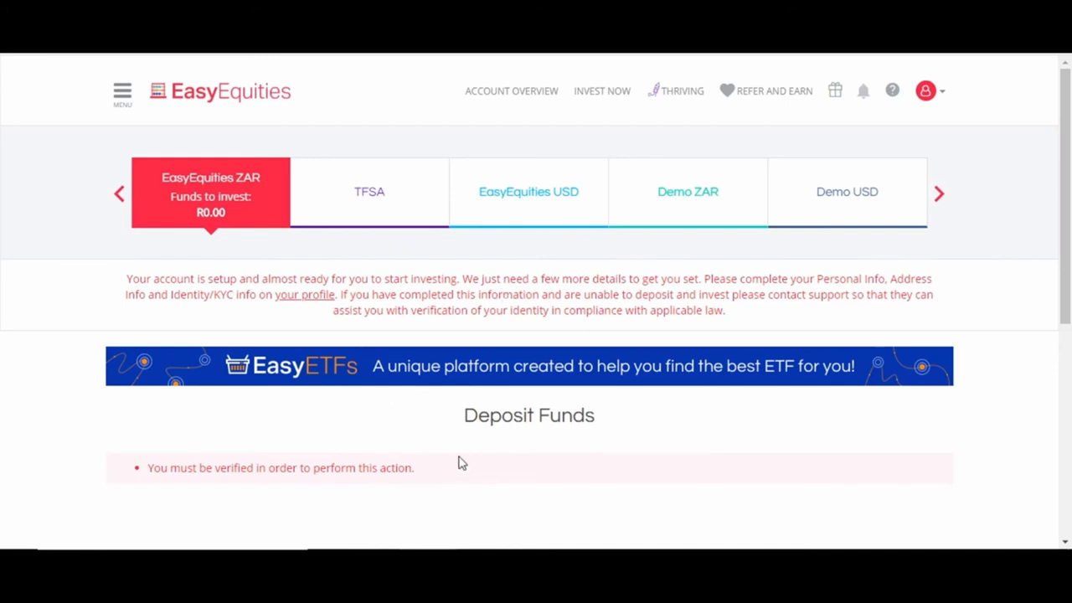
{"action": "mouse_move", "coordinate": [191, 109]}
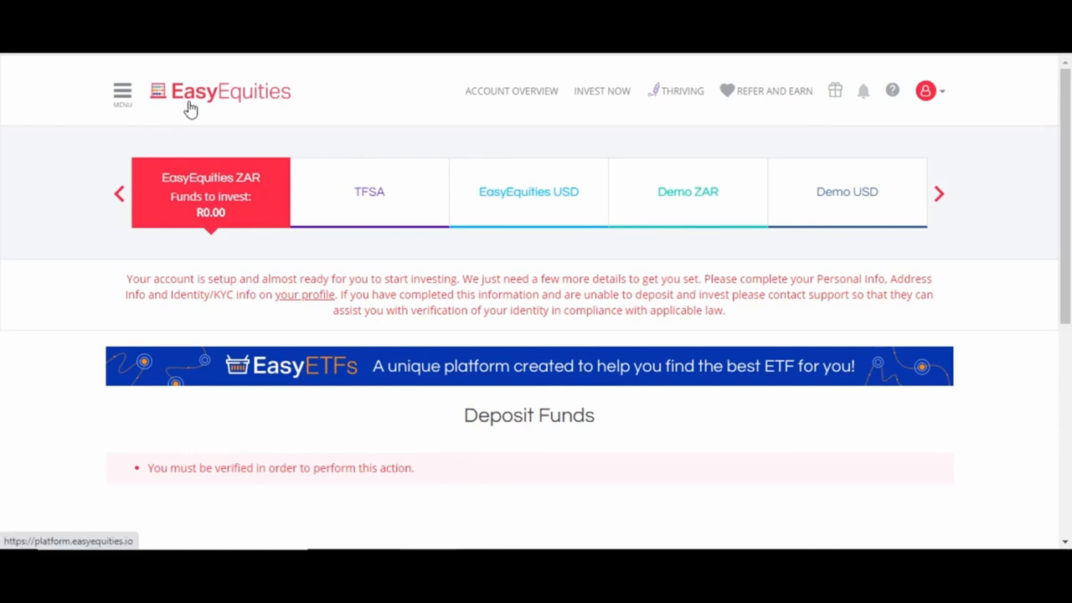
{"action": "mouse_move", "coordinate": [123, 96]}
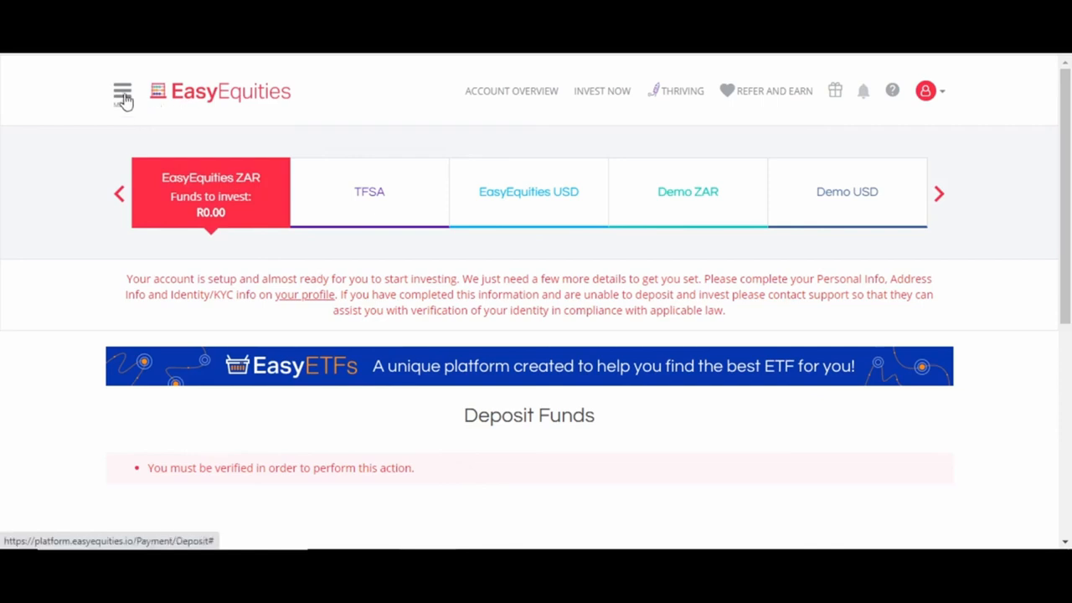
{"action": "left_click", "coordinate": [122, 91]}
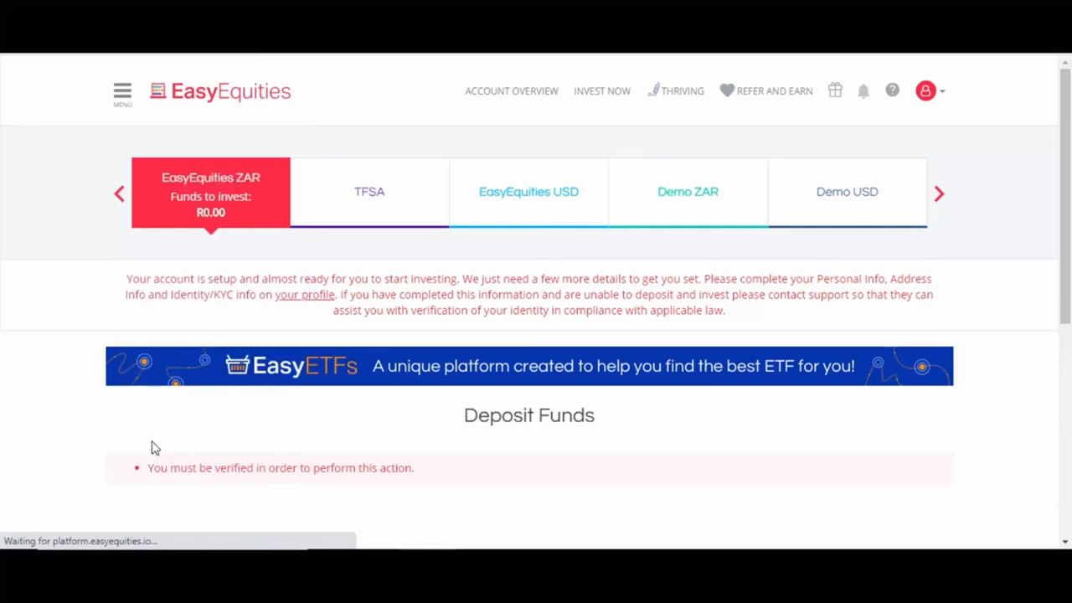
{"action": "mouse_move", "coordinate": [505, 468]}
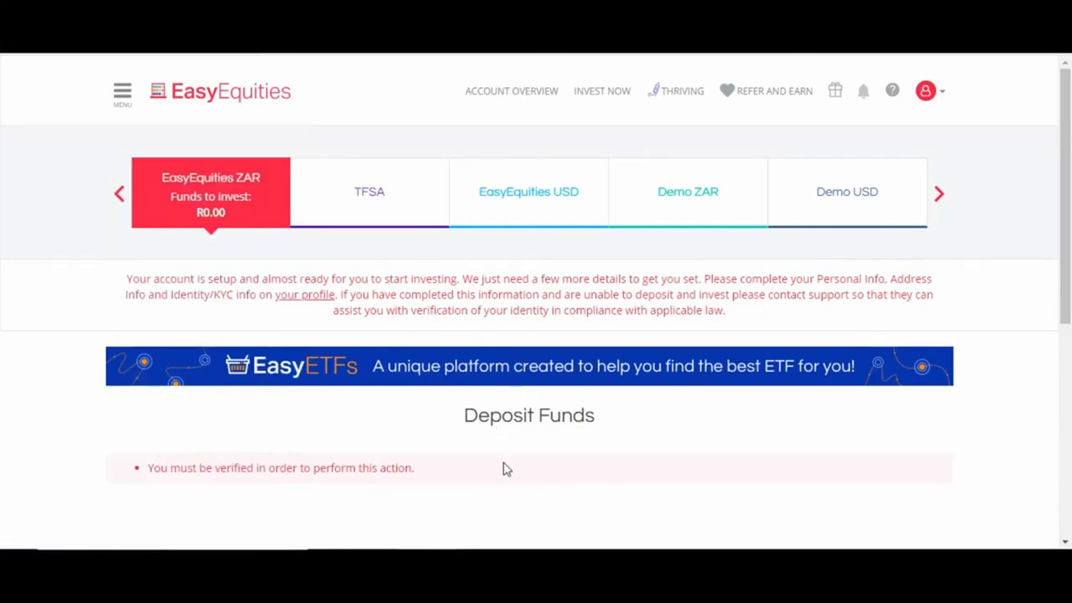
{"action": "scroll", "scroll_direction": "down", "scroll_amount": 3}
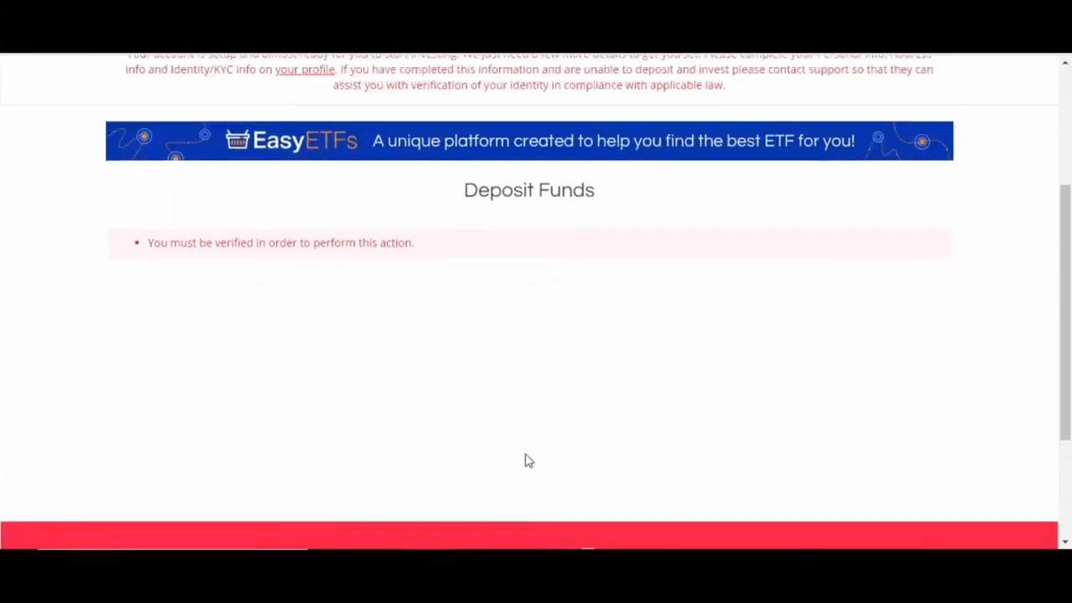
{"action": "scroll", "scroll_direction": "up", "scroll_amount": 3}
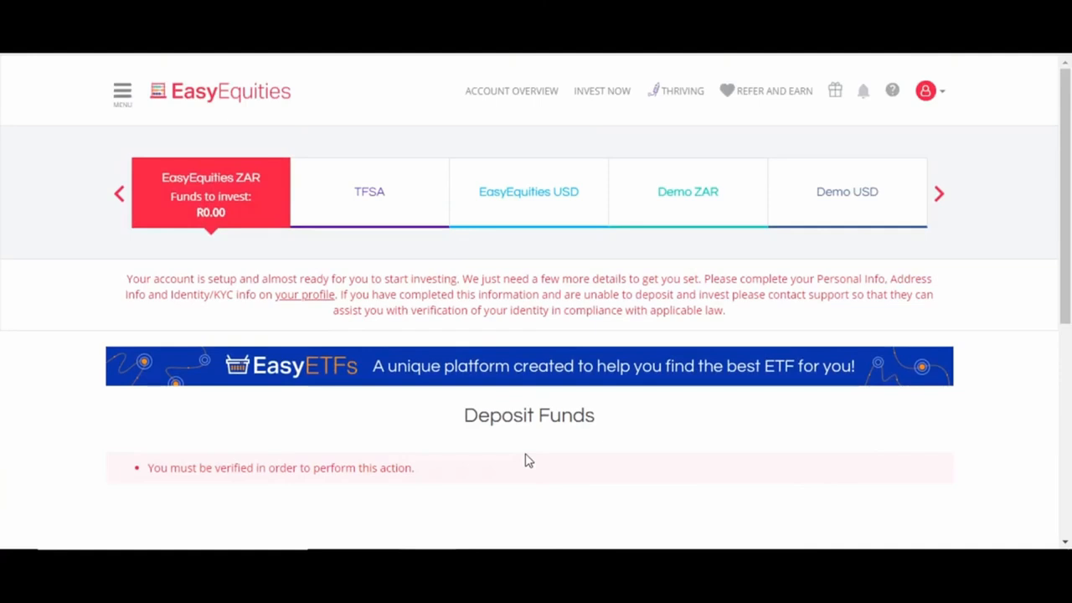